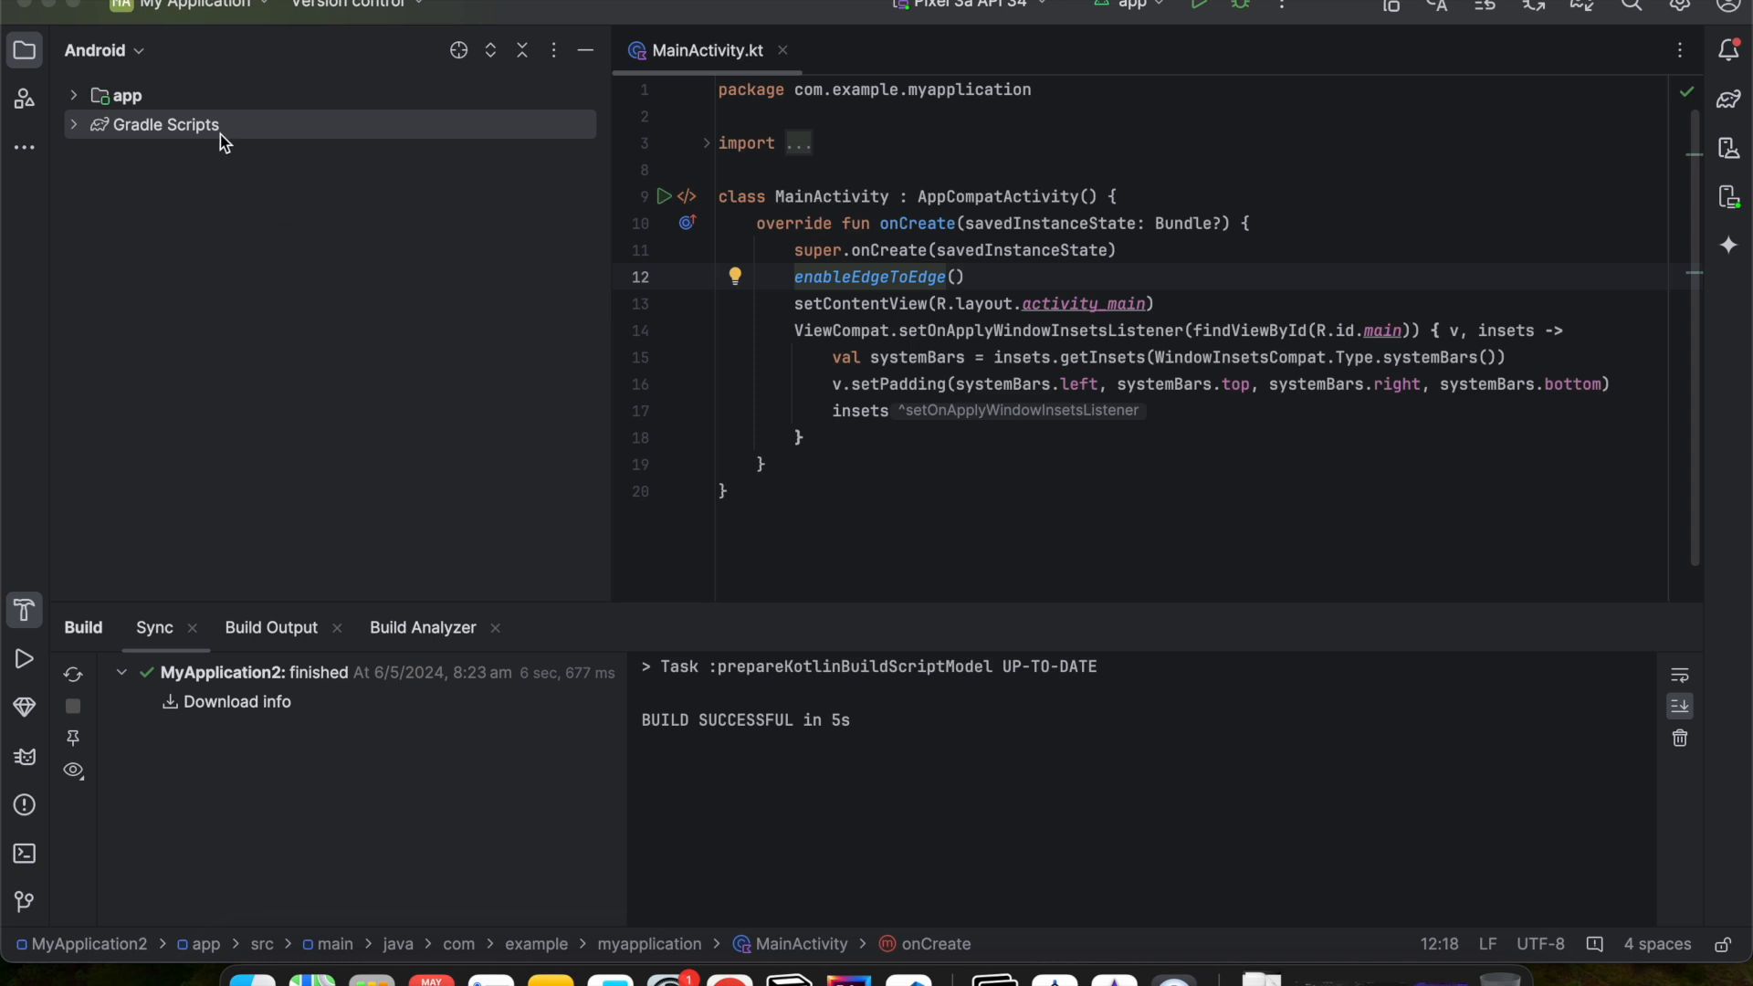
# Bring up the File menu's project-level commands
pyautogui.click(195, 3)
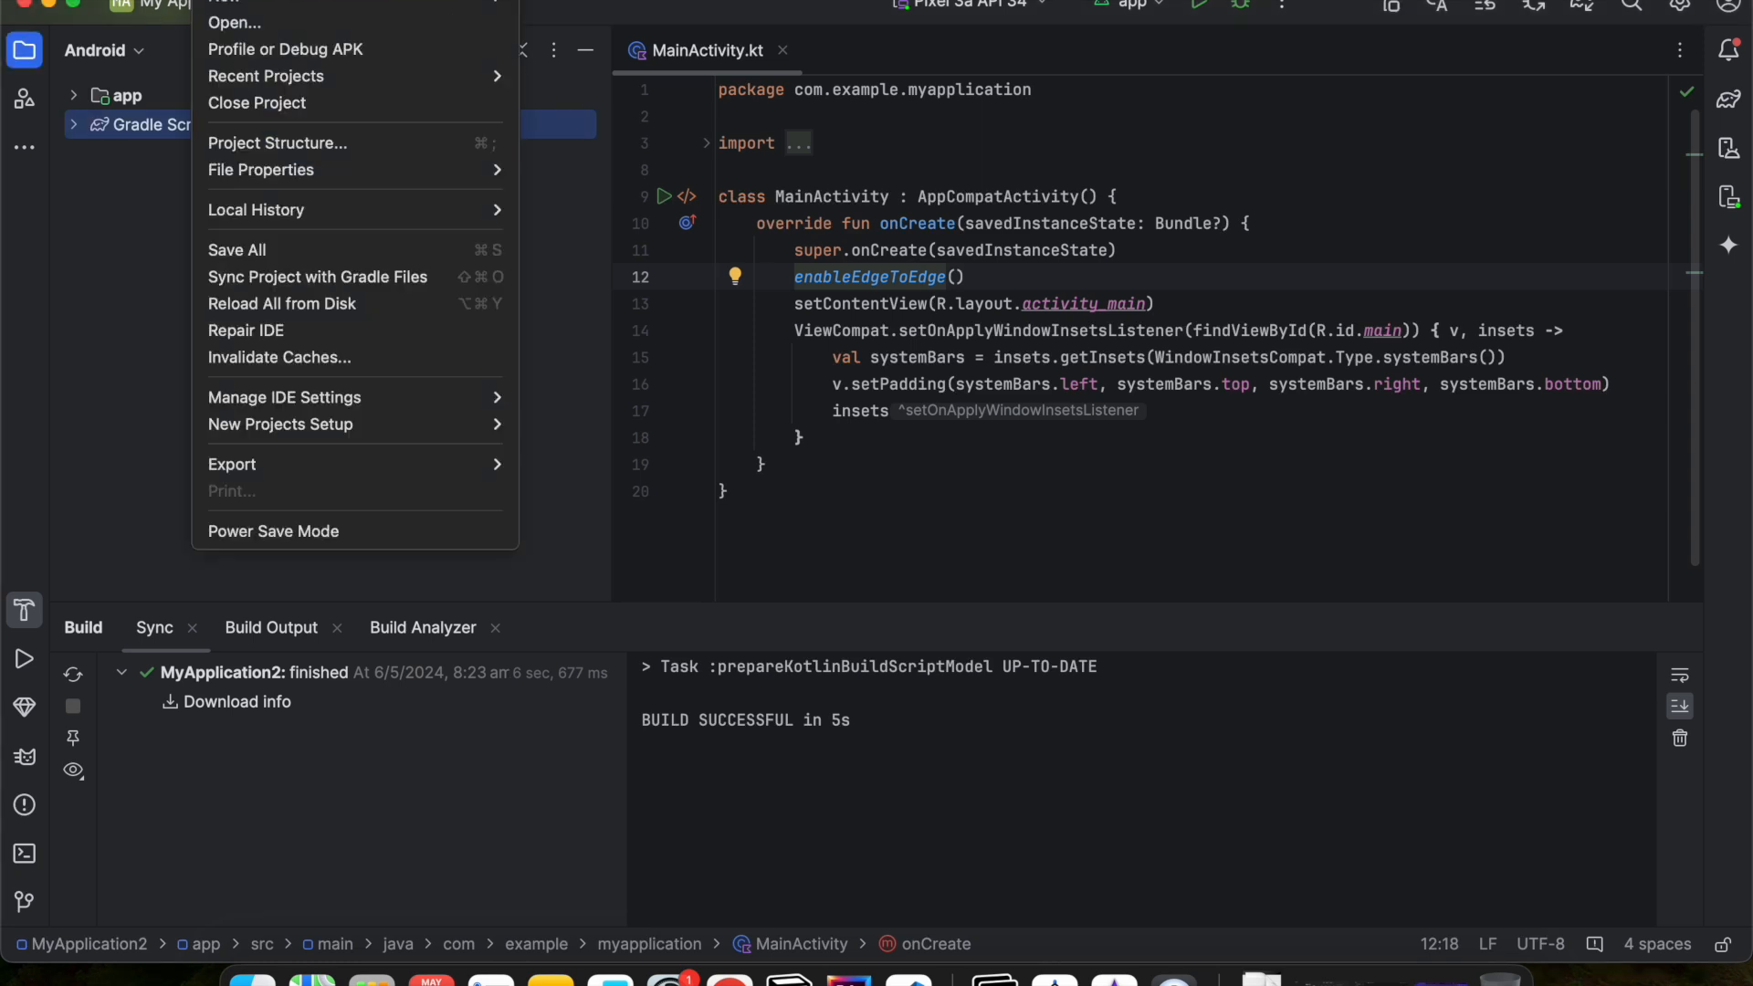
# In Project Structure, change the Gradle version from 8.6 to 7.6
pyautogui.click(329, 165)
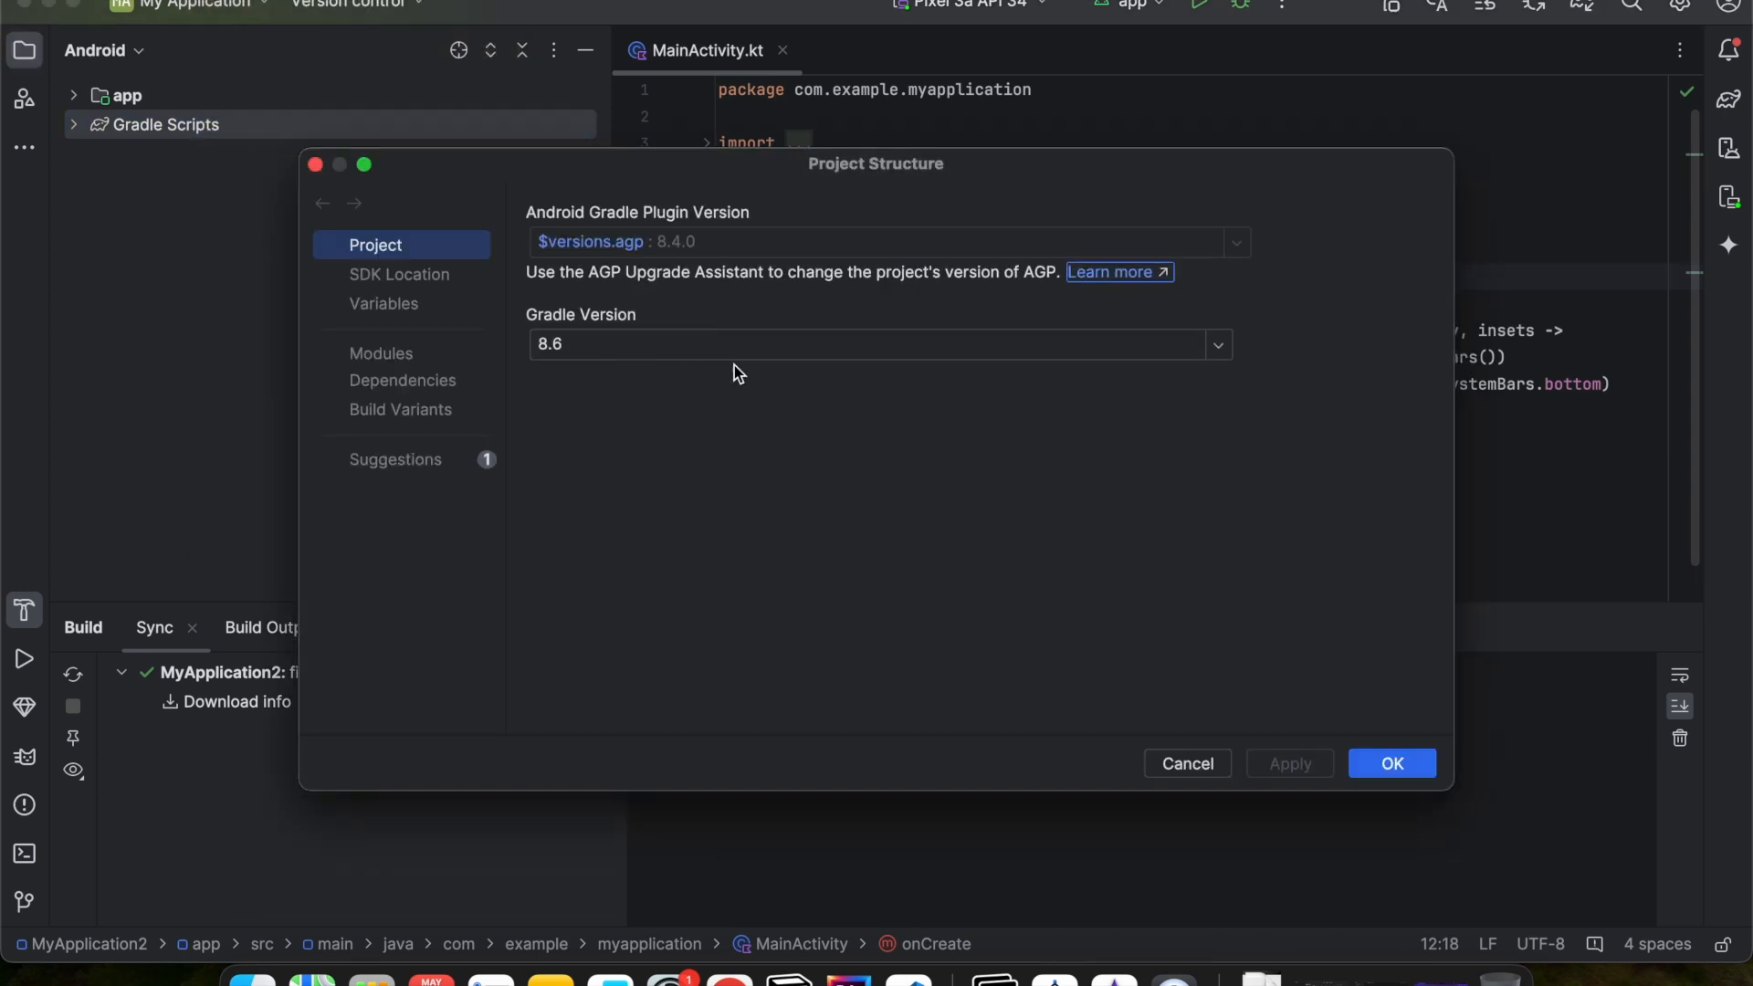
pyautogui.moveTo(1219, 361)
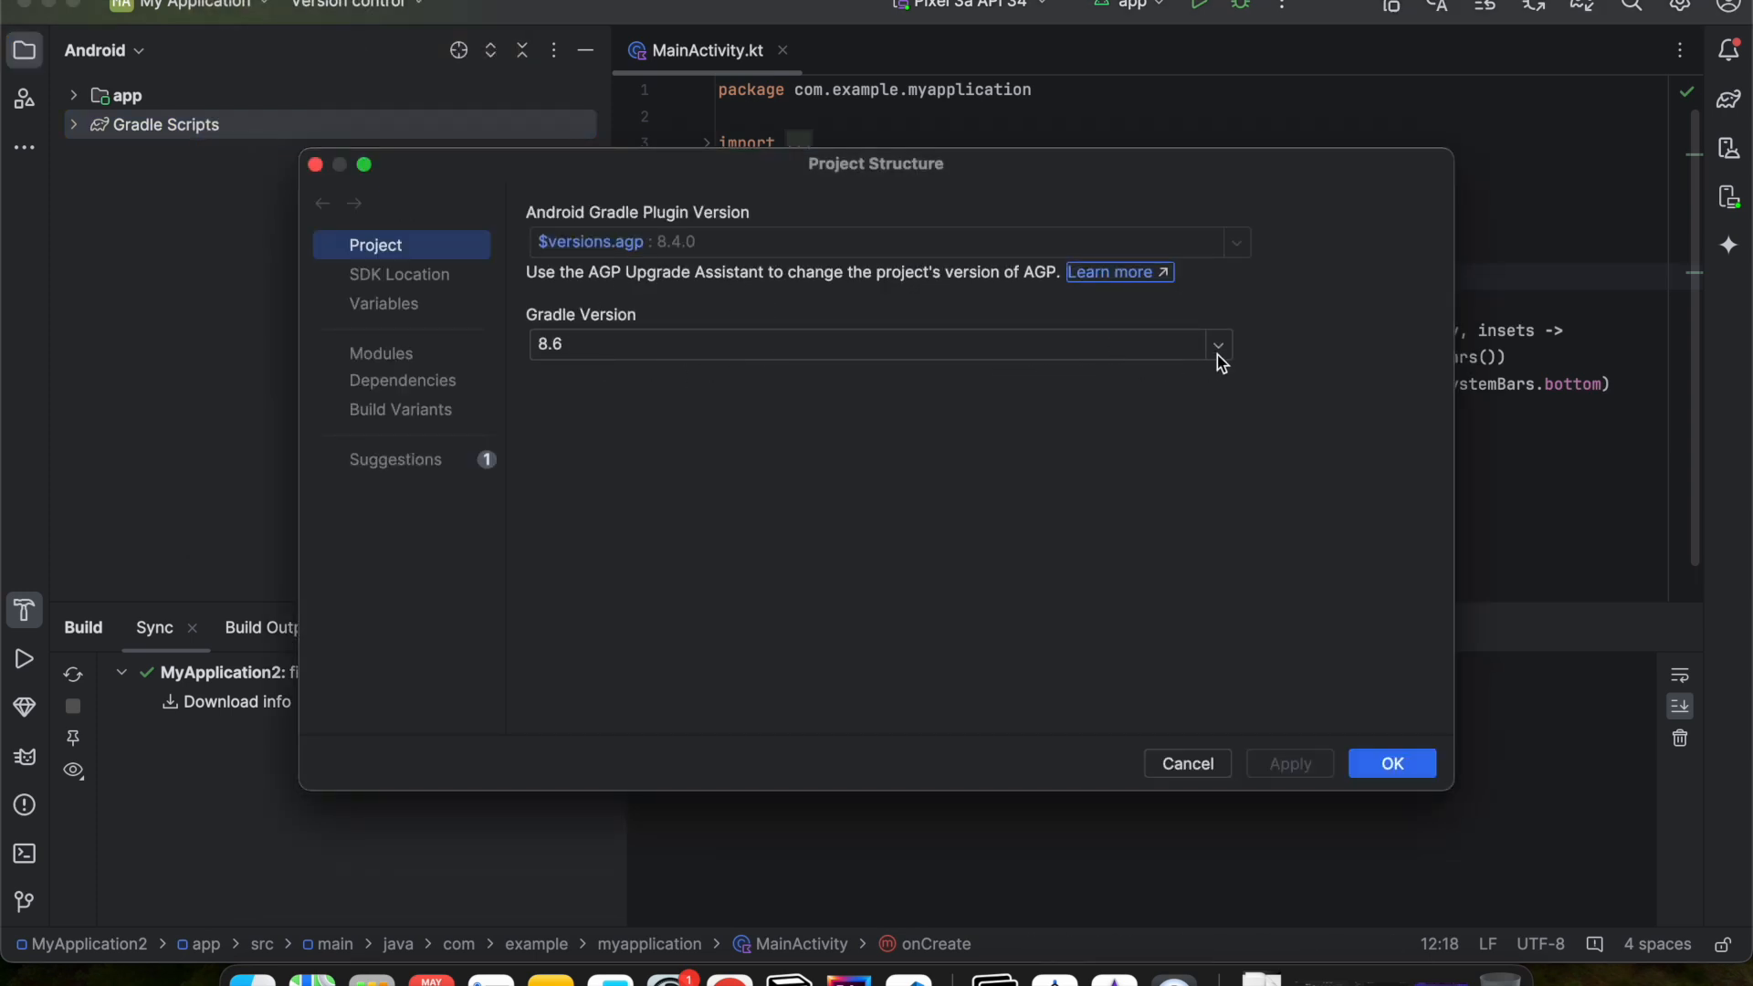
pyautogui.click(1217, 343)
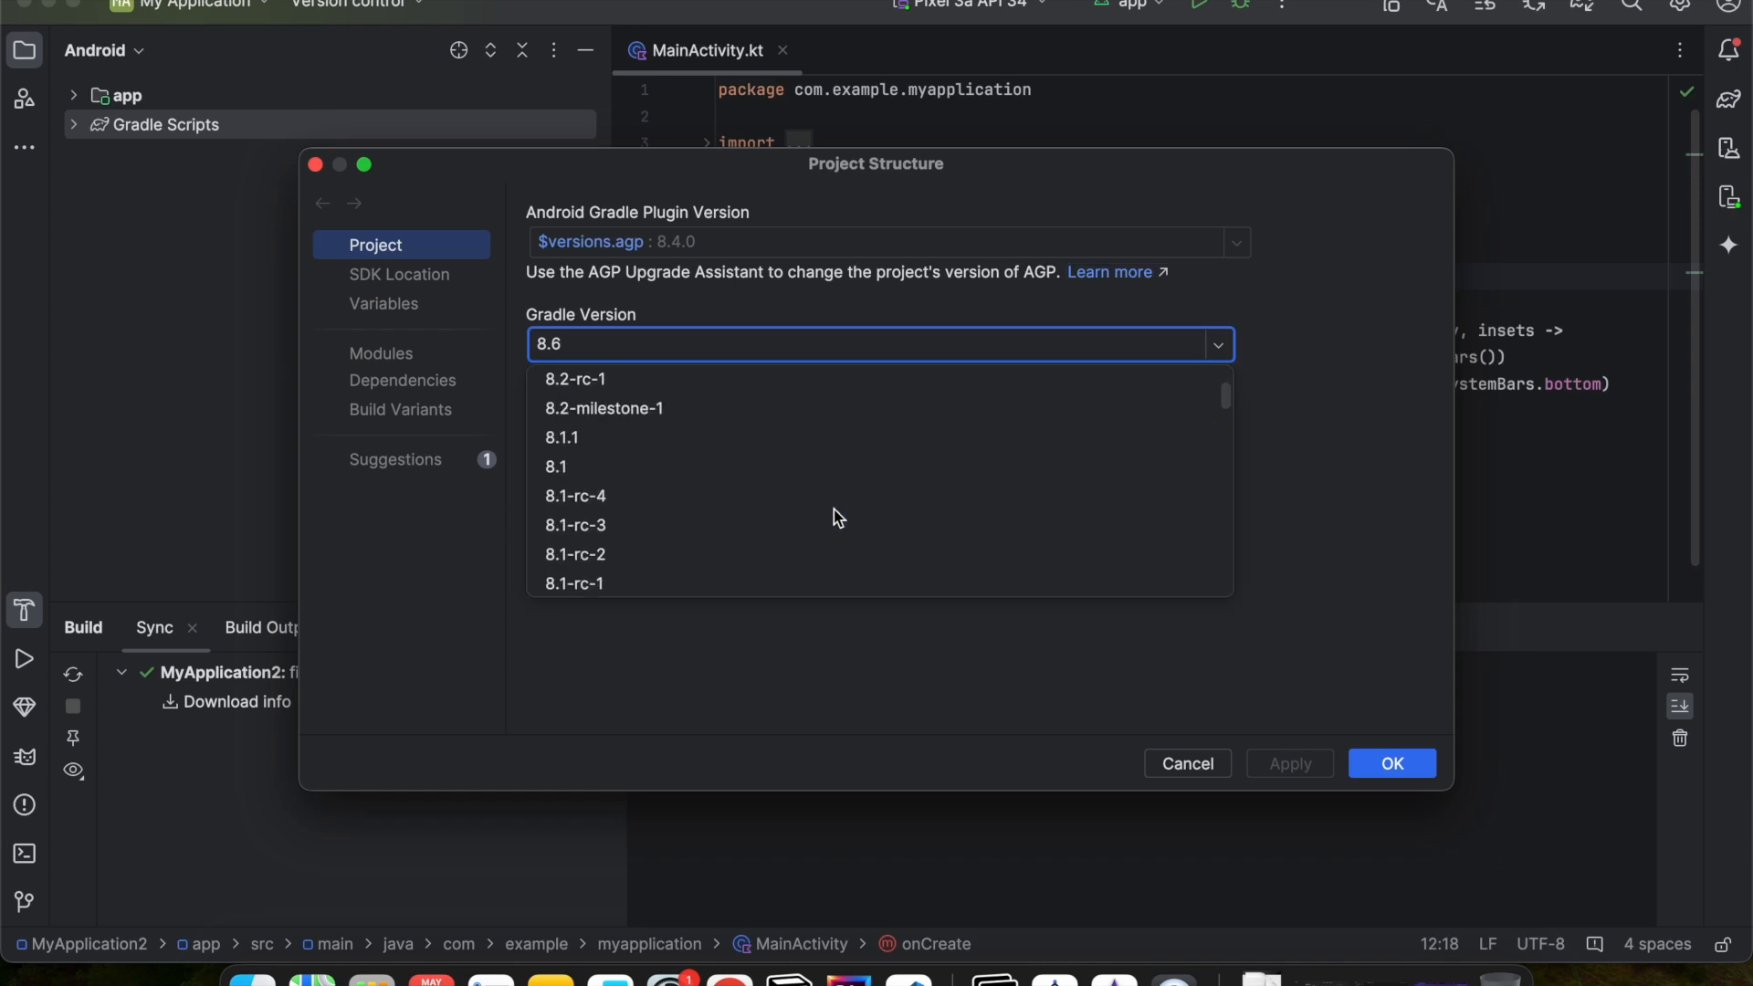
pyautogui.scroll(-3)
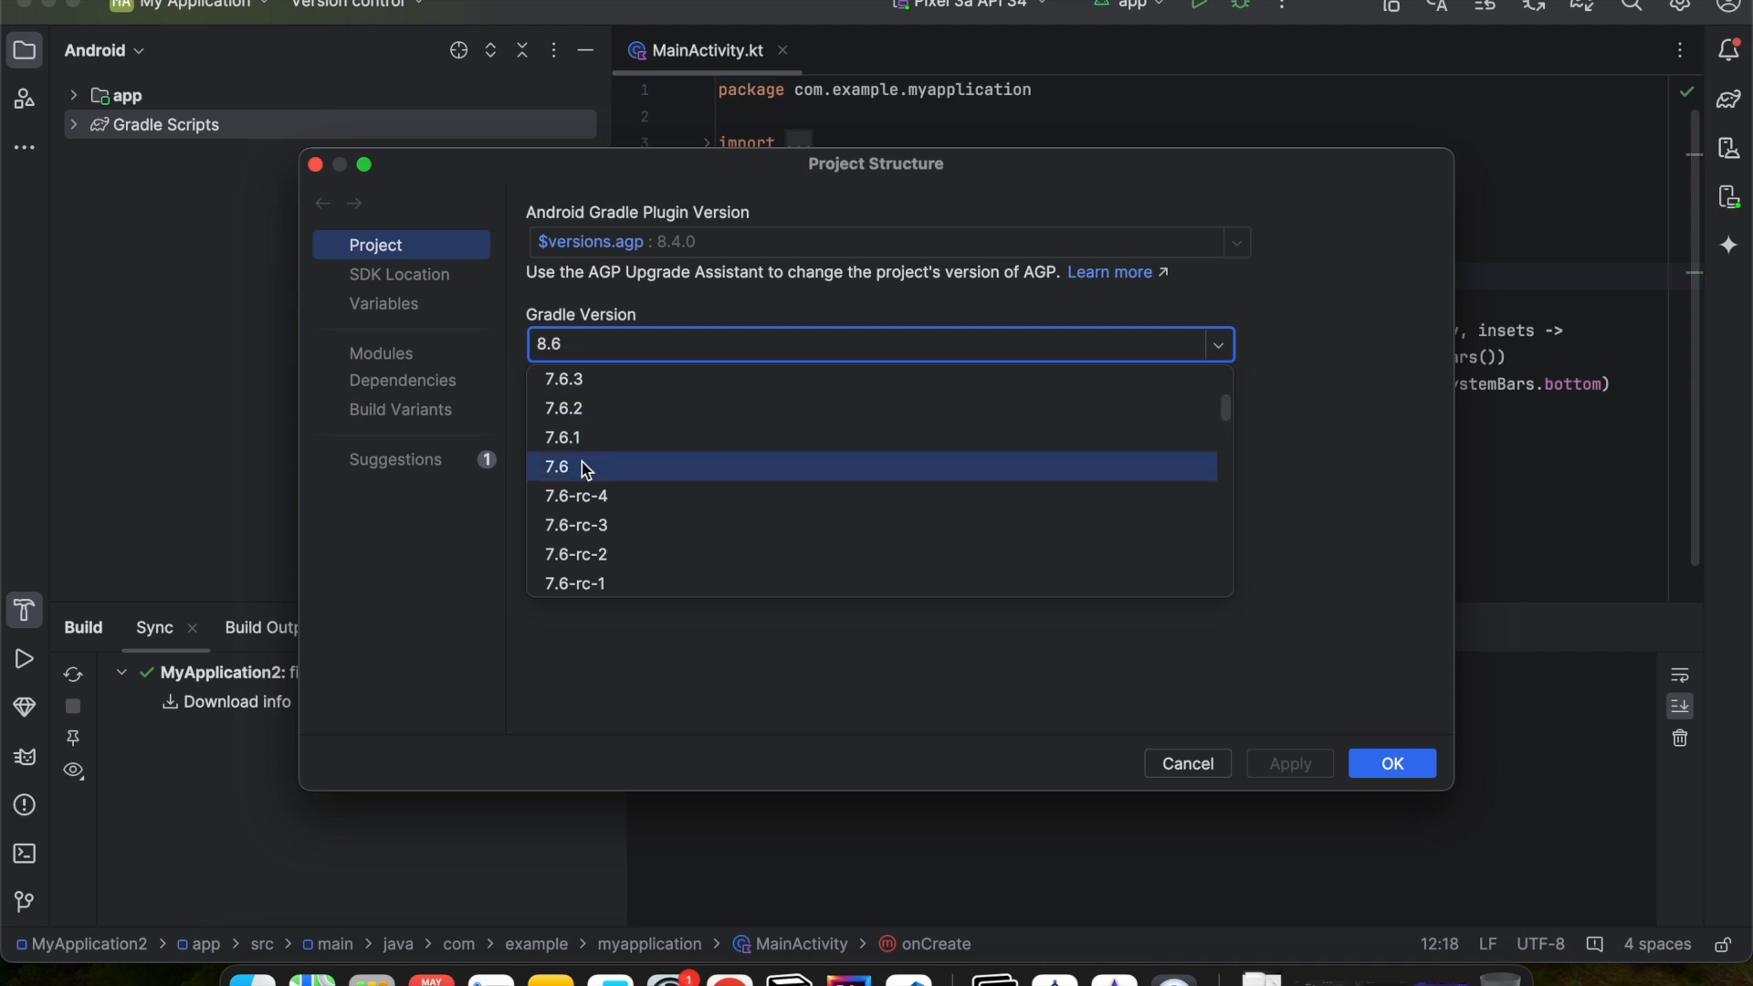
pyautogui.click(555, 466)
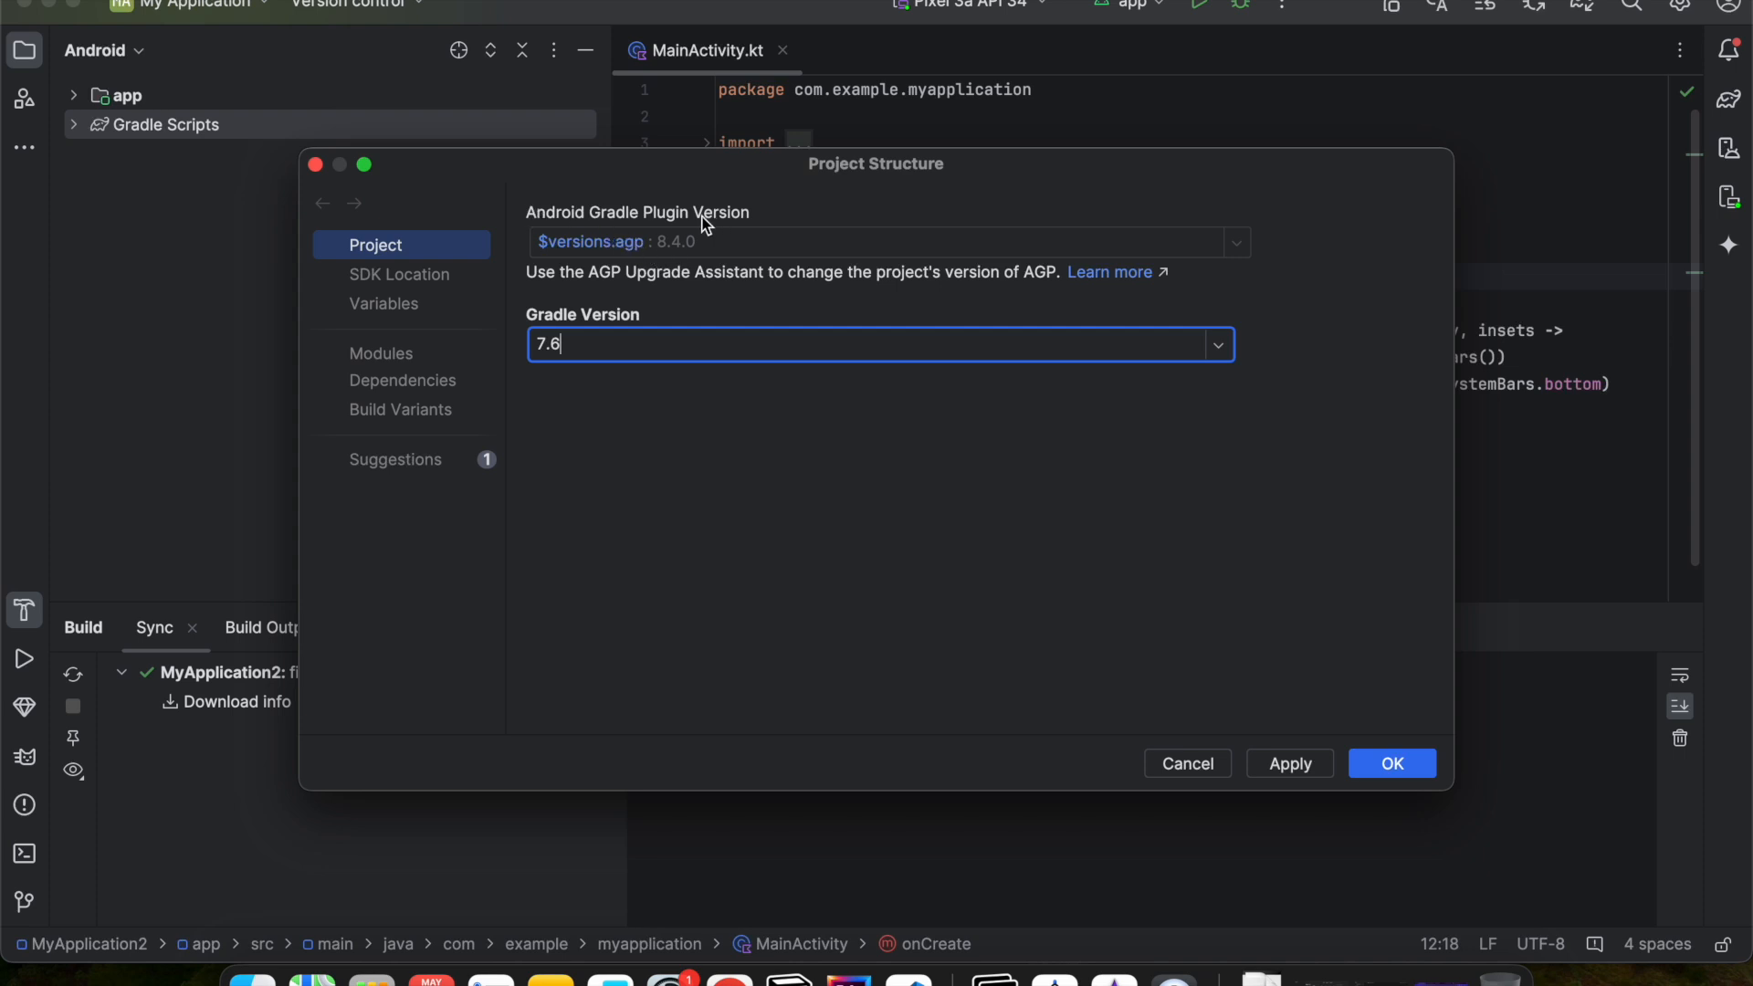
pyautogui.moveTo(716, 504)
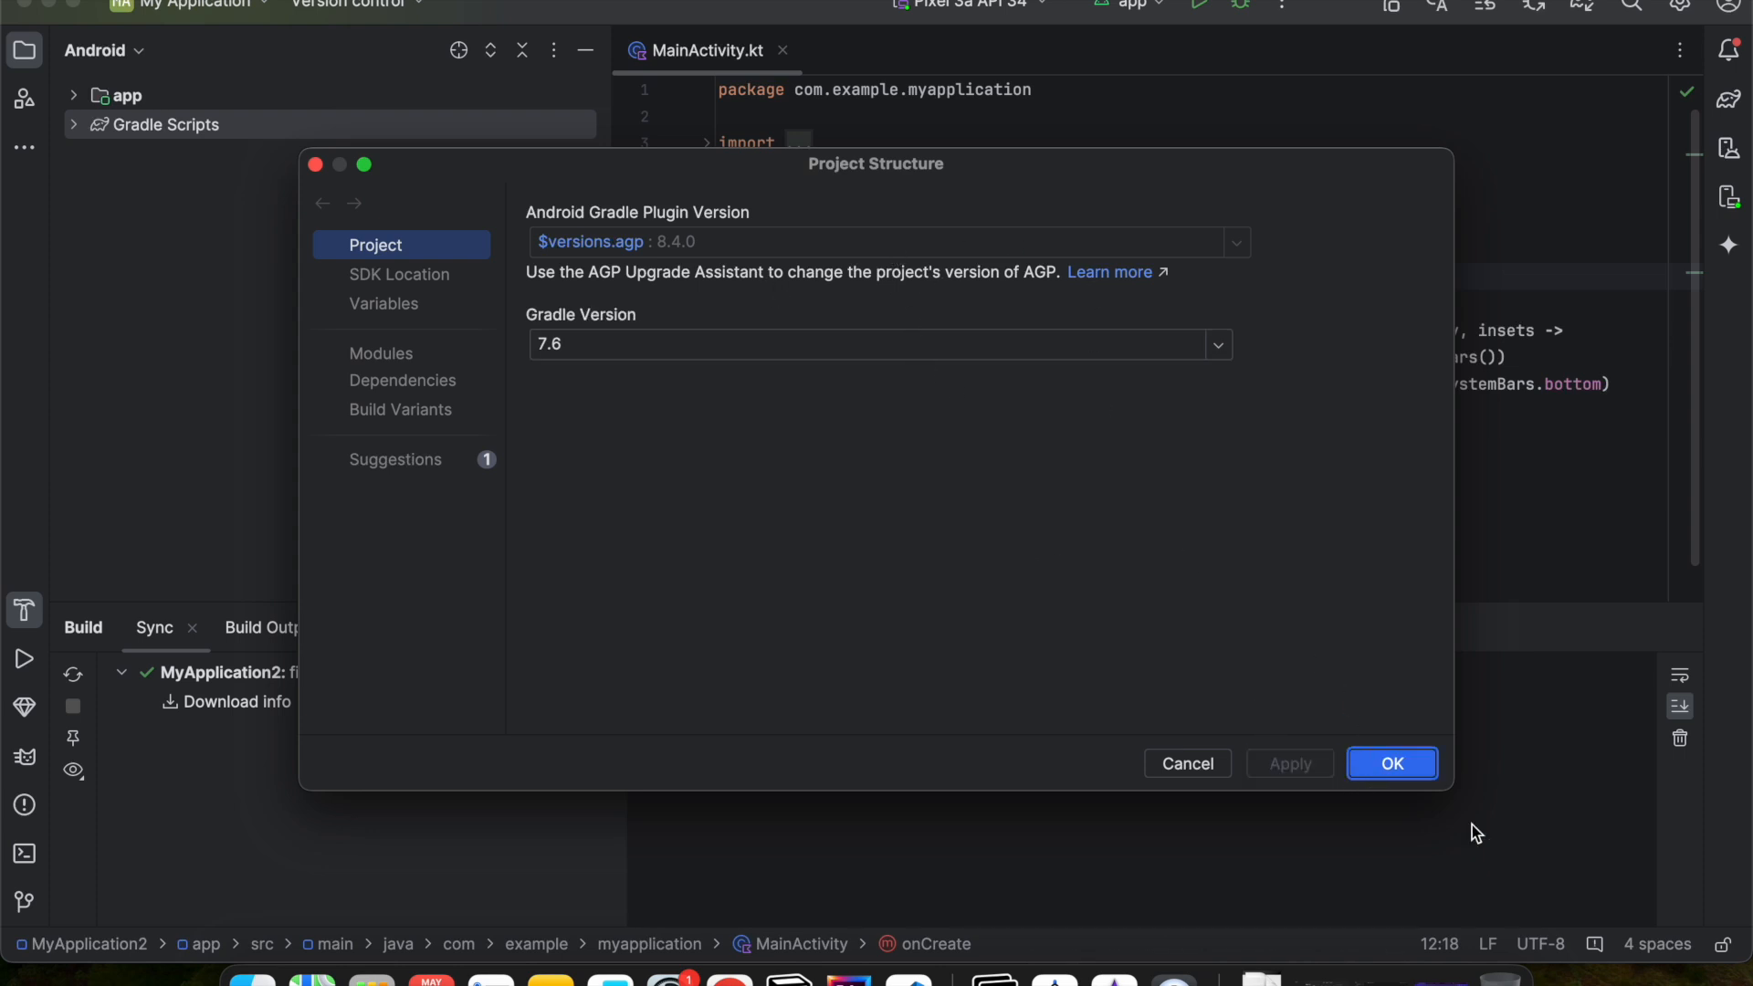
# Apply Gradle 7.6, let the sync fail requiring 8.6, and expand Gradle Scripts
pyautogui.click(1392, 764)
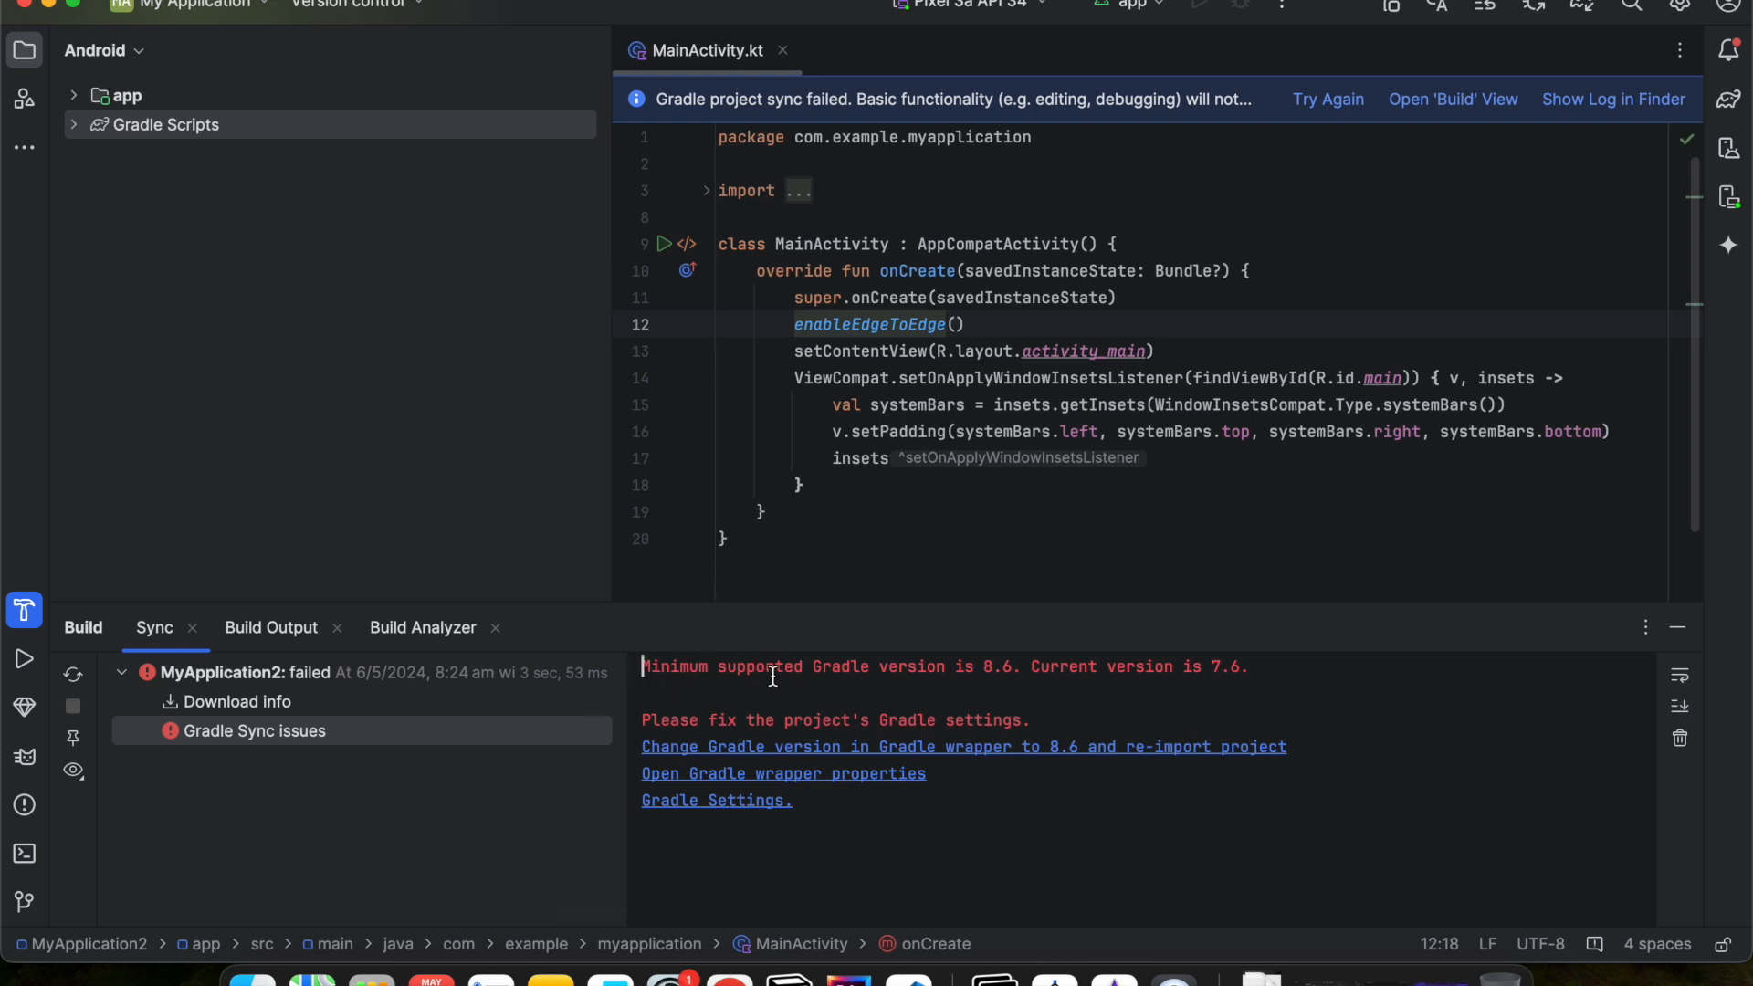
pyautogui.moveTo(996, 695)
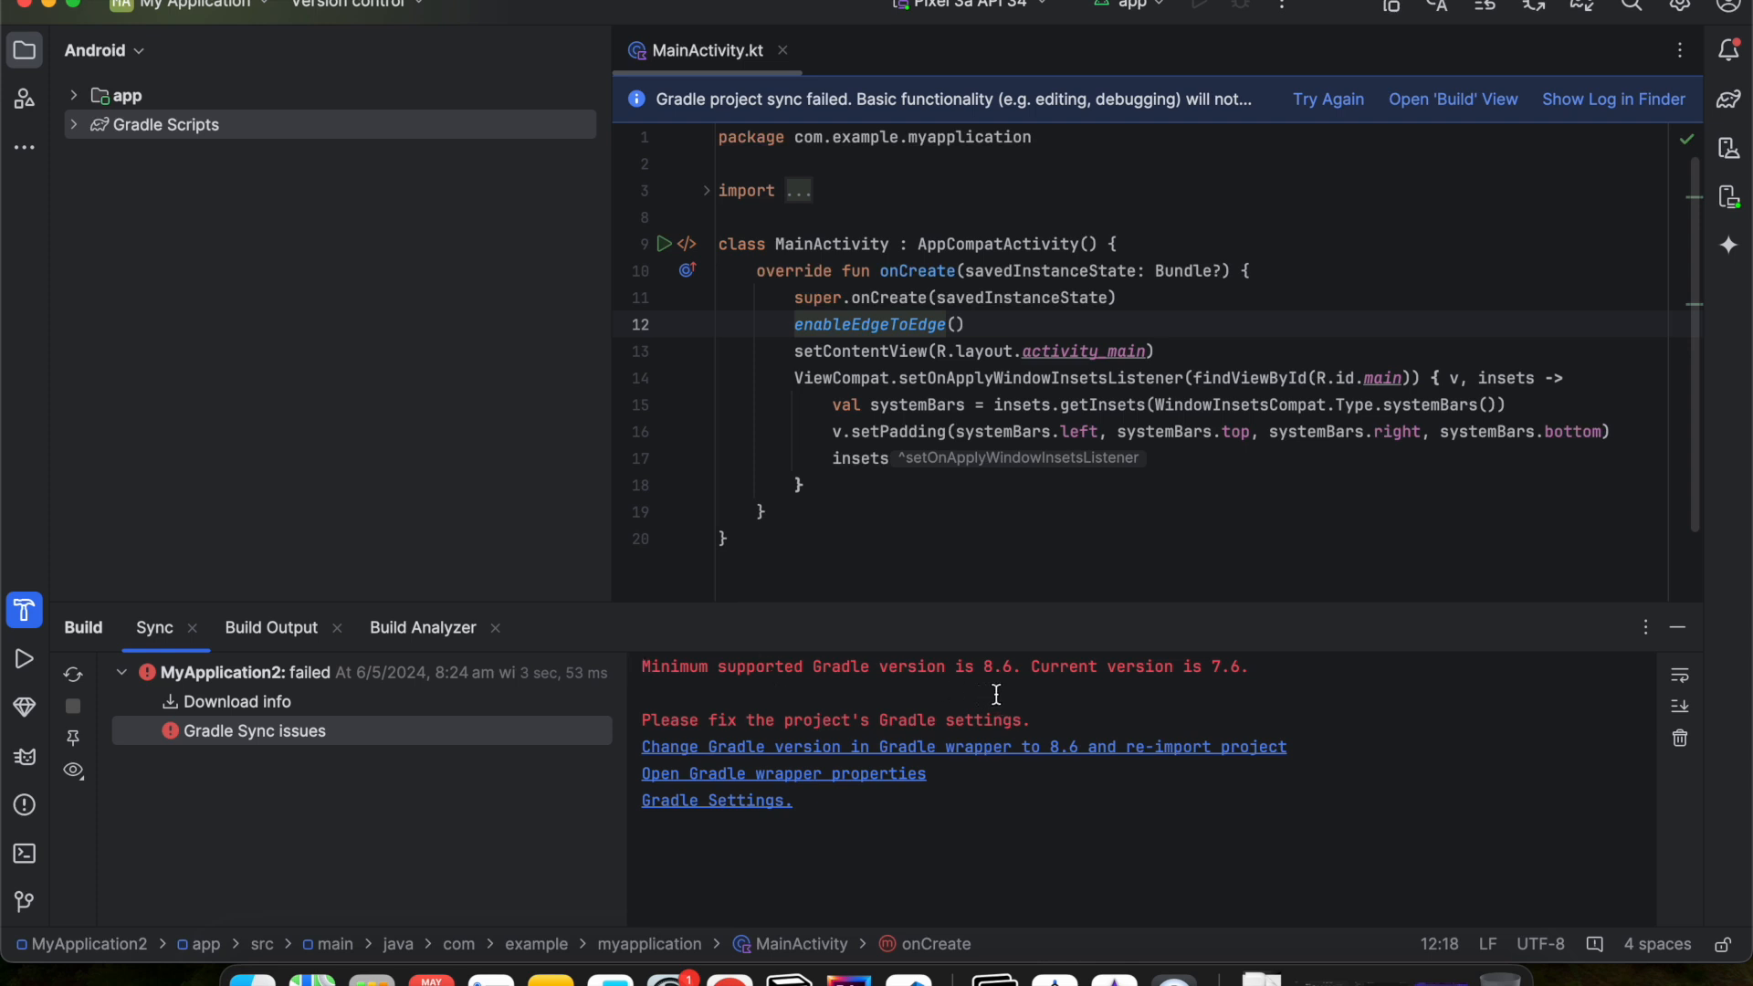
pyautogui.moveTo(1219, 674)
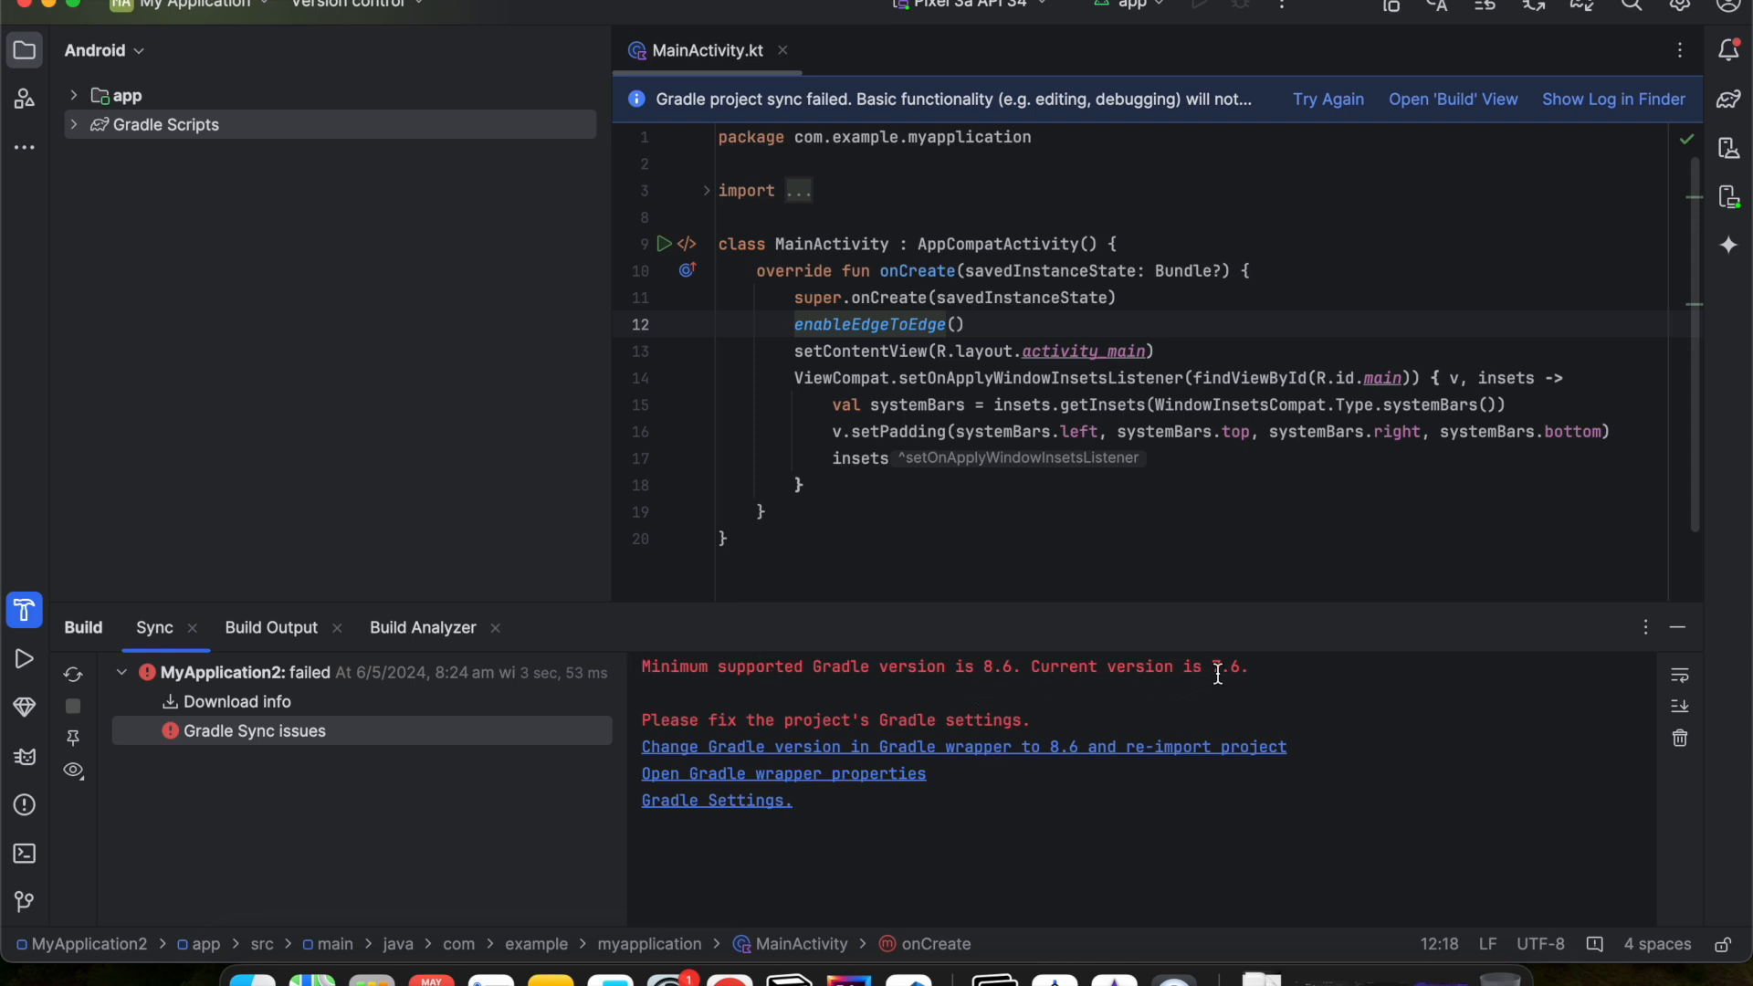
pyautogui.click(166, 124)
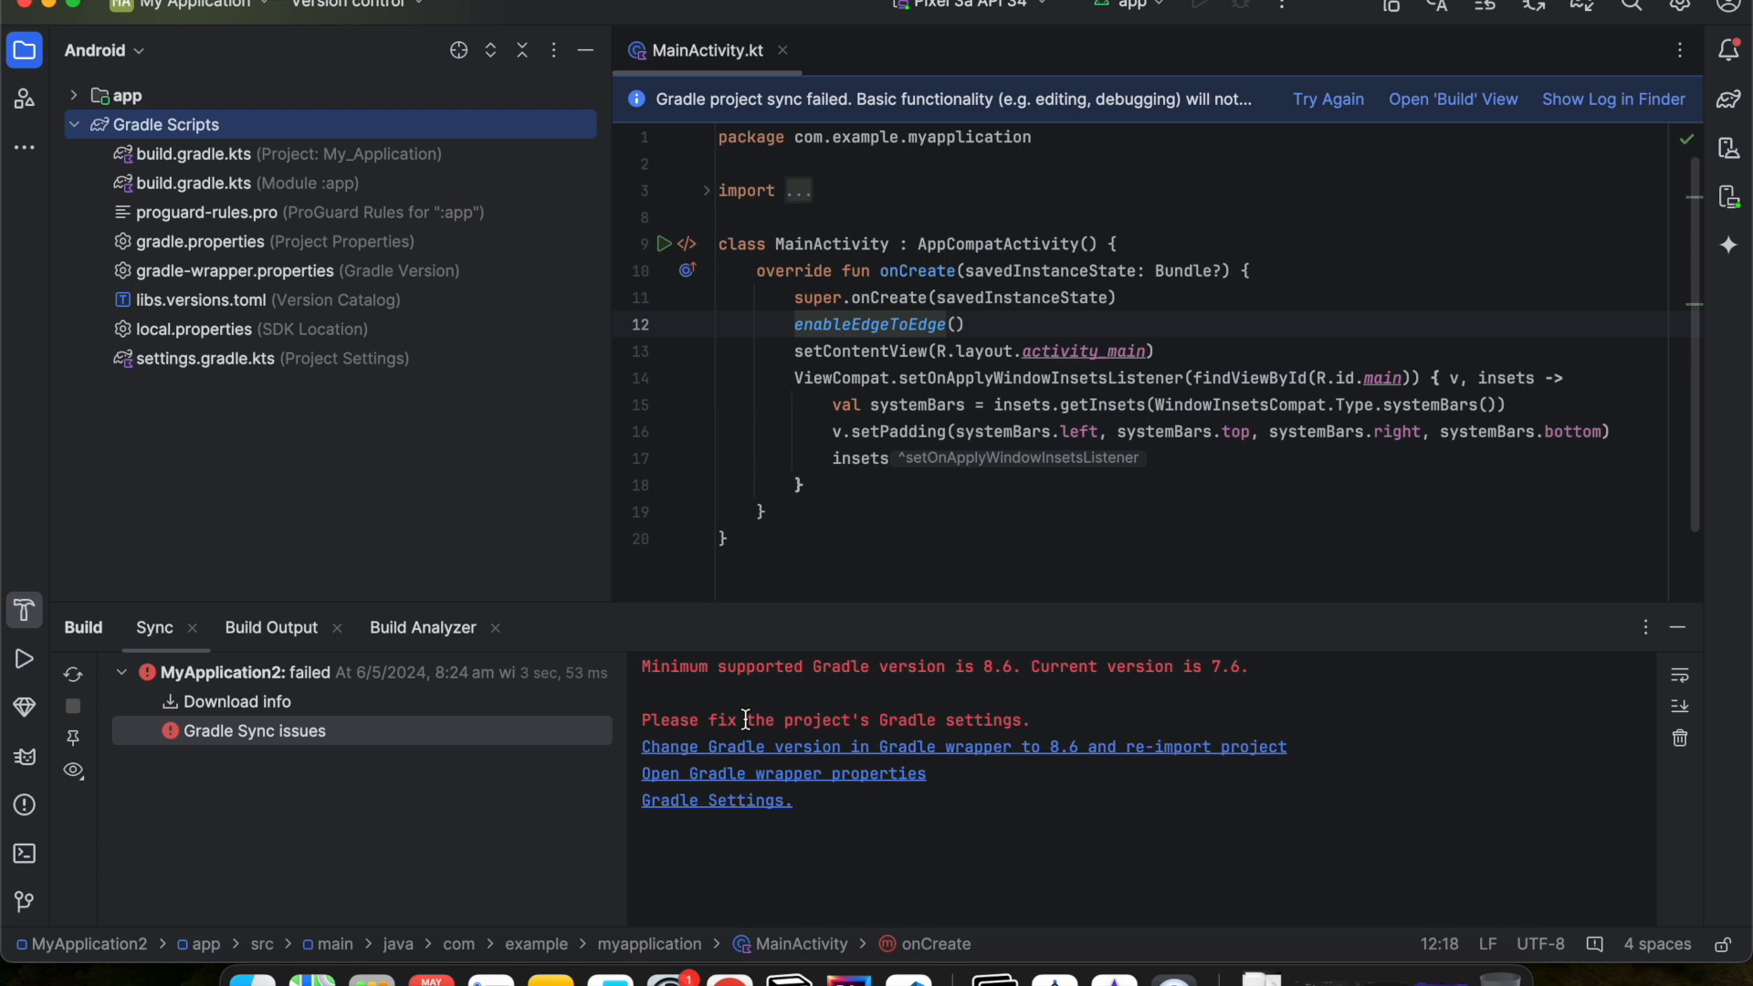
pyautogui.moveTo(422, 272)
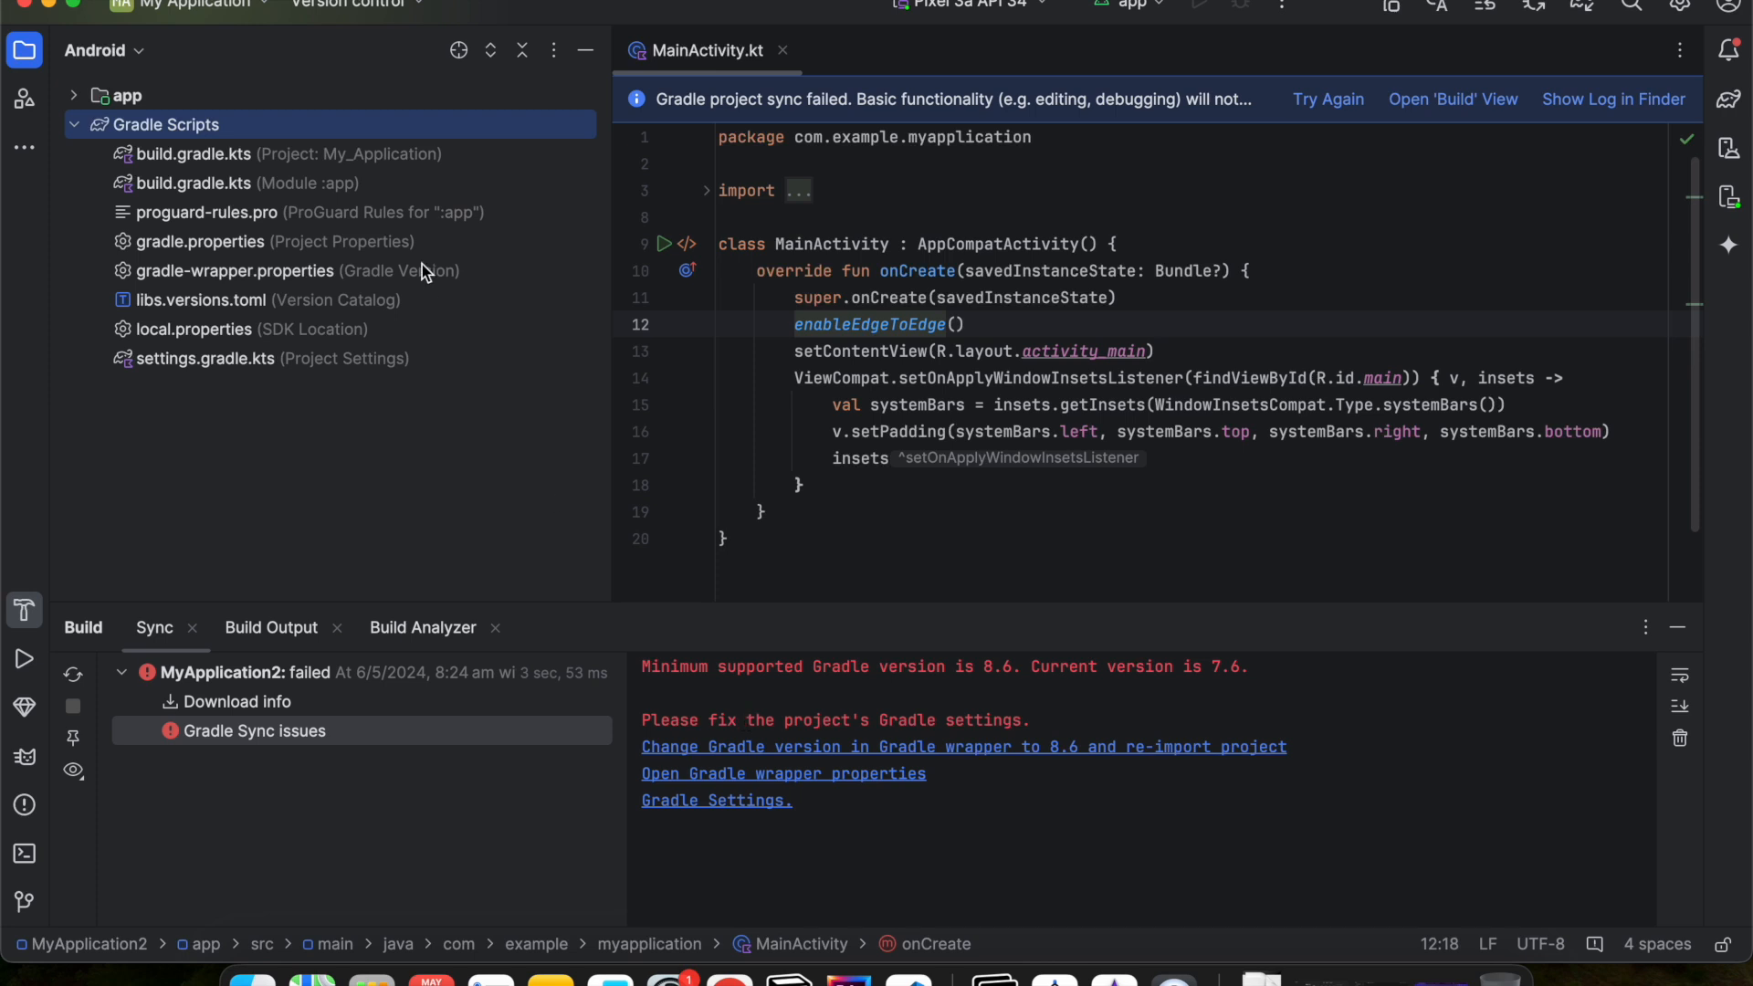
# Bring up libs.versions.toml and go to the agp version line
pyautogui.doubleClick(201, 299)
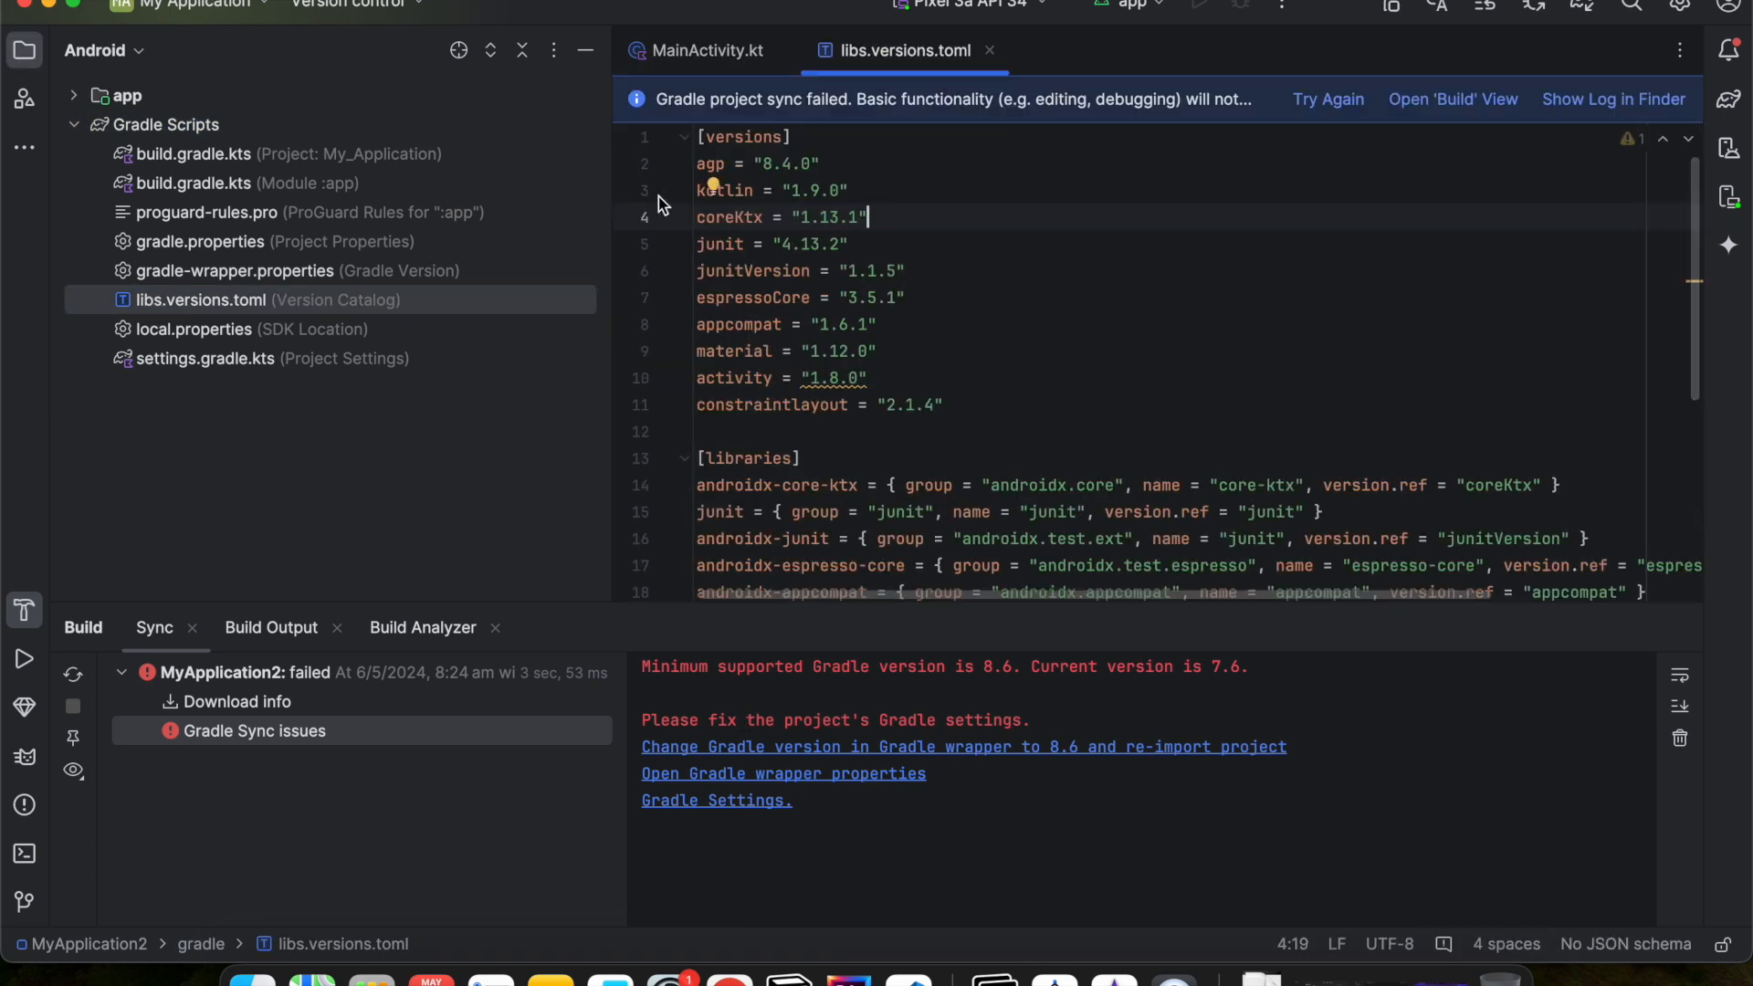
pyautogui.click(767, 162)
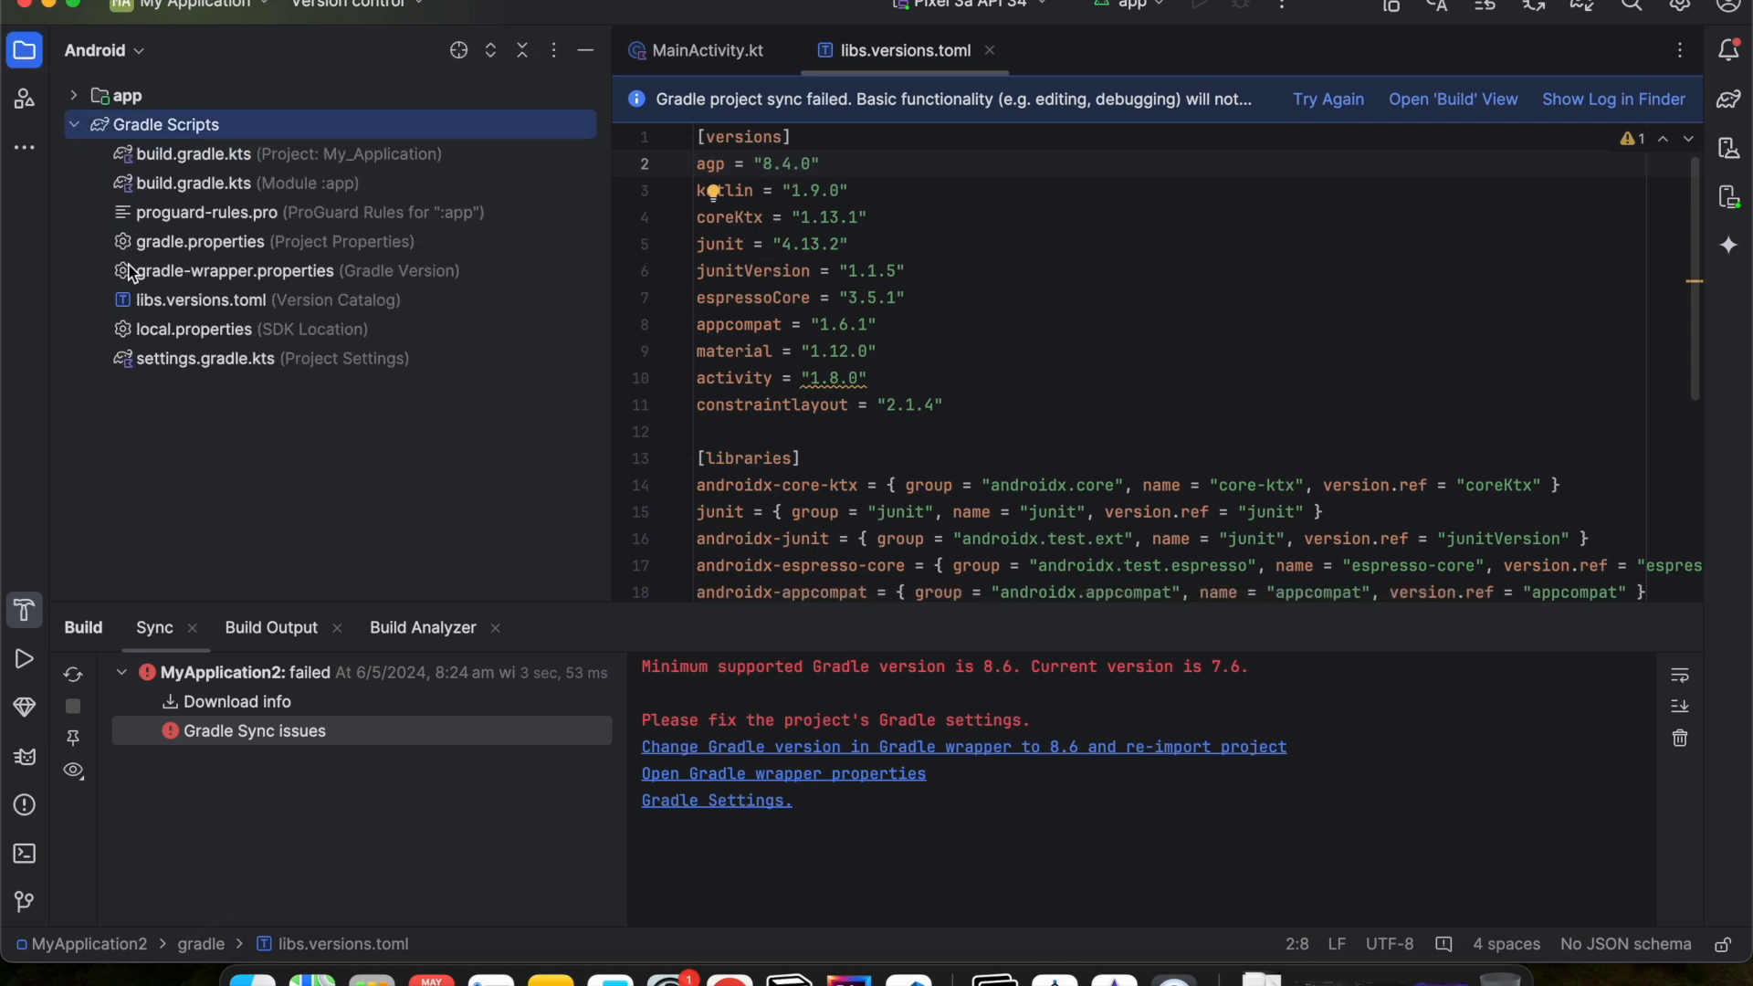
pyautogui.click(201, 299)
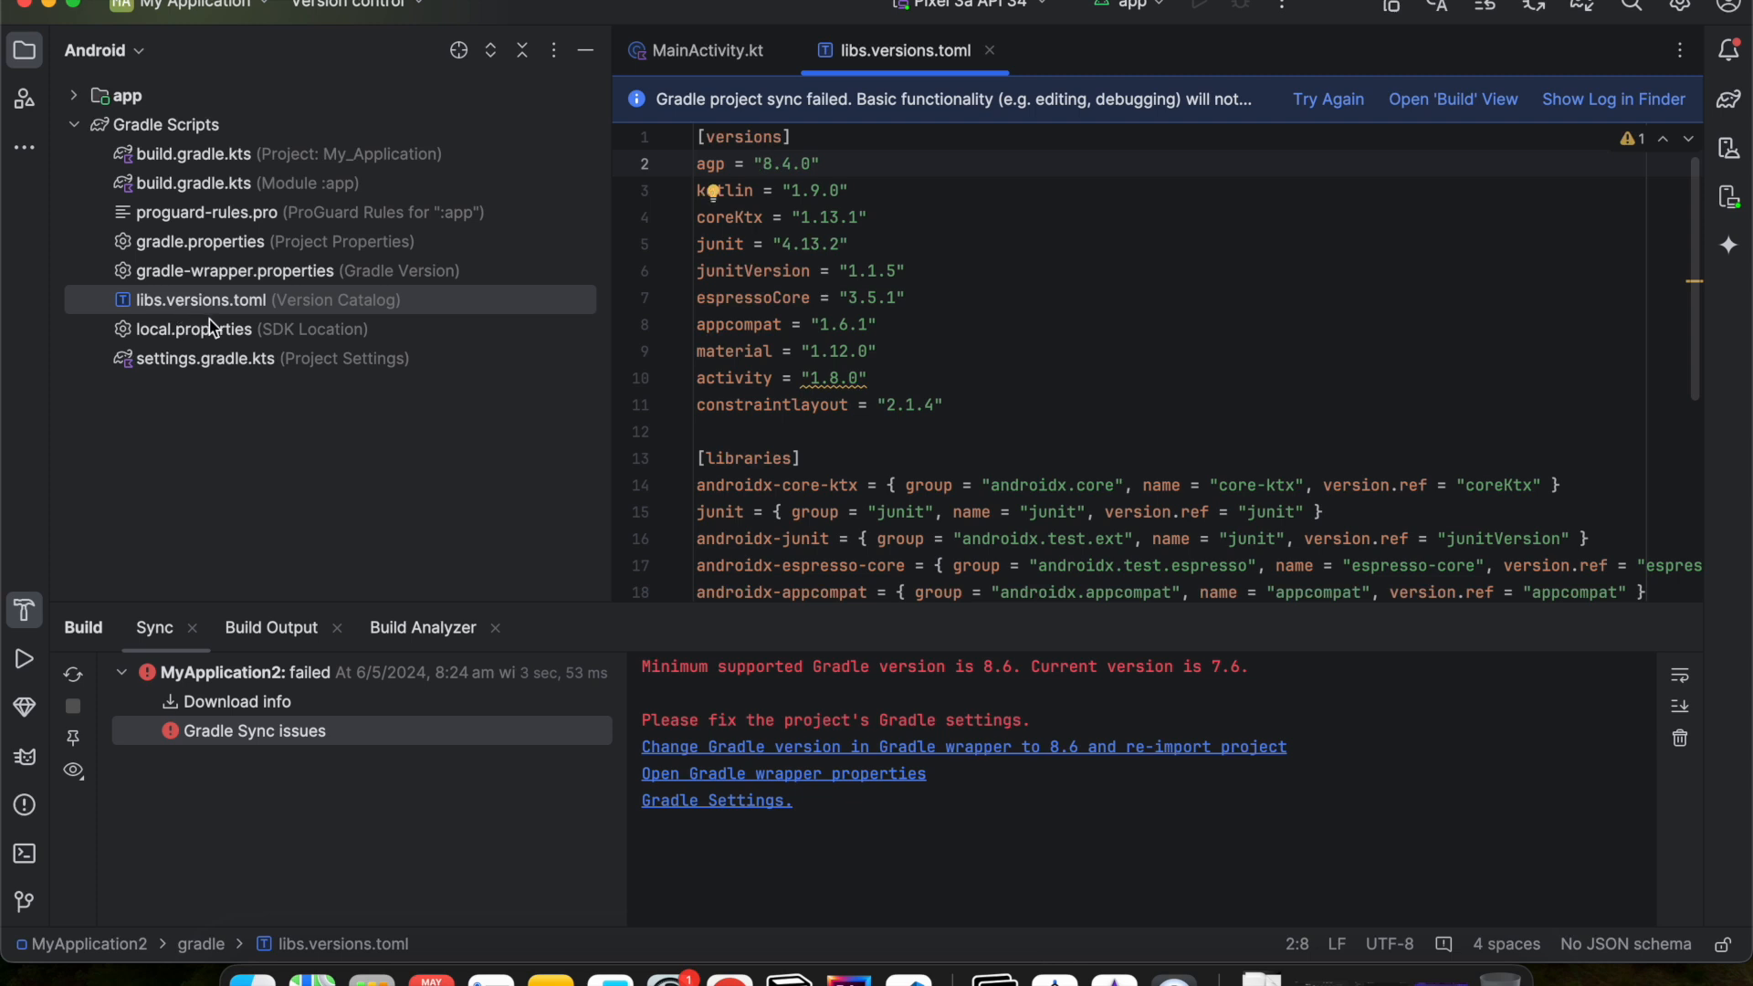
pyautogui.moveTo(157, 212)
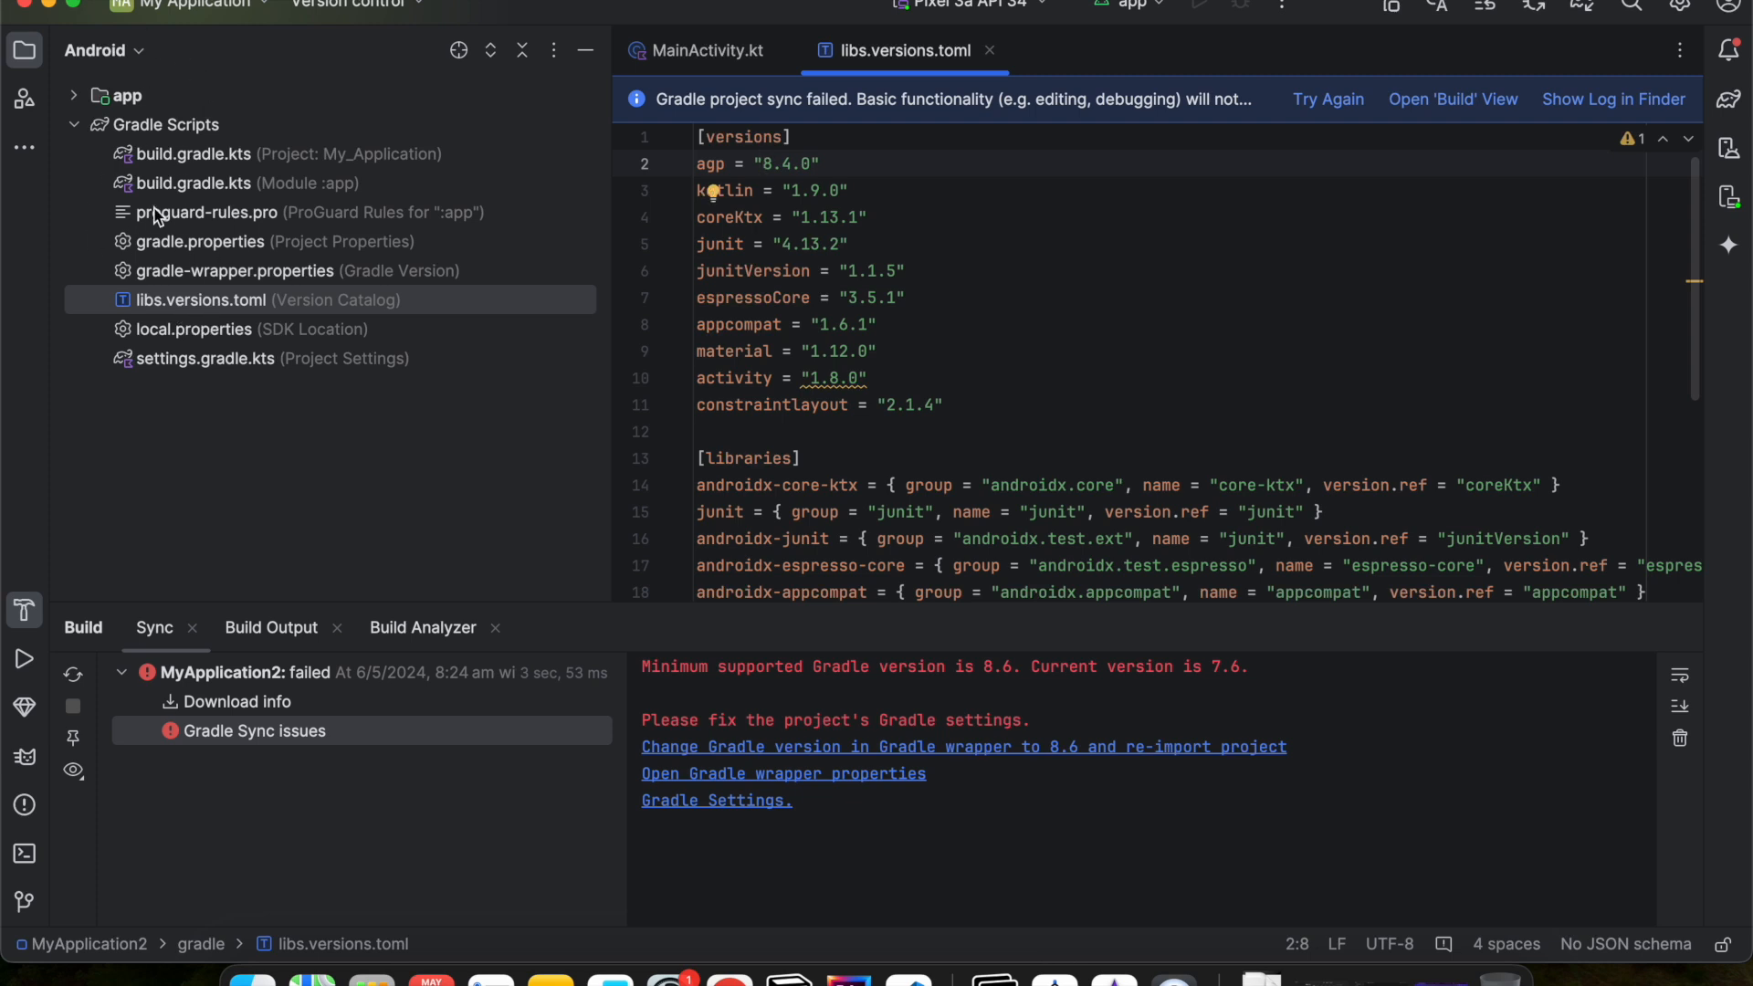
# Switch the project panel to the full Project layout listing MyApplication2
pyautogui.click(102, 52)
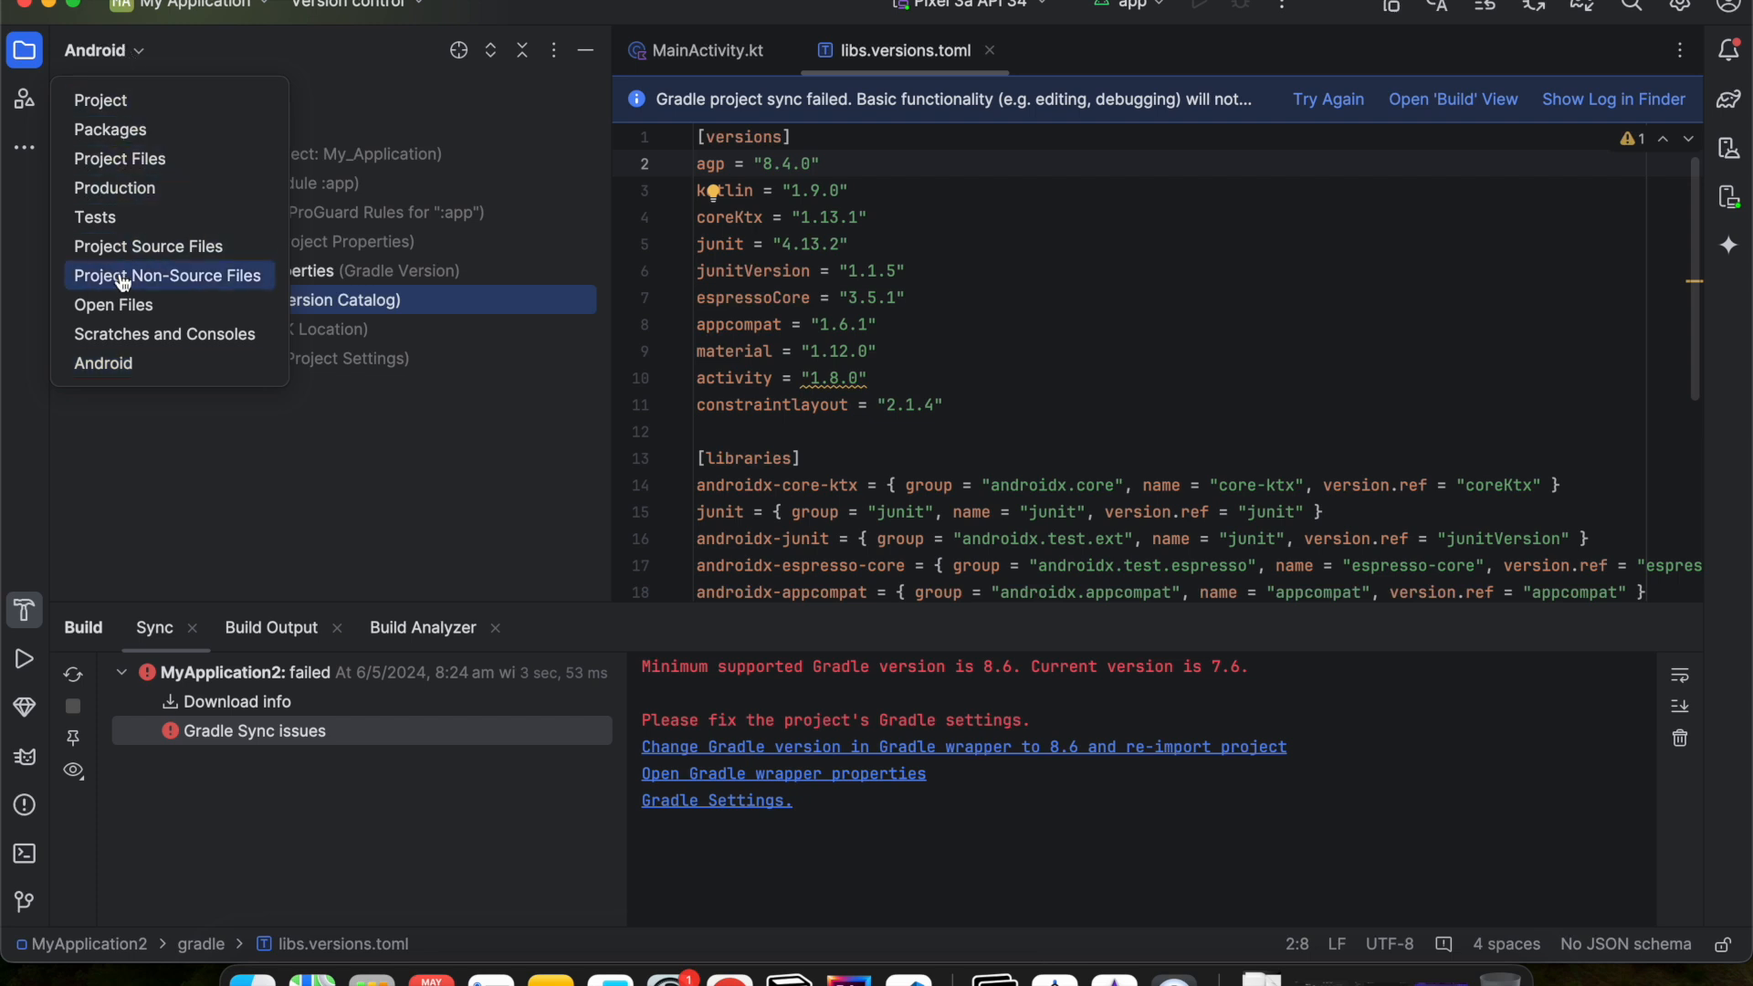
pyautogui.click(166, 276)
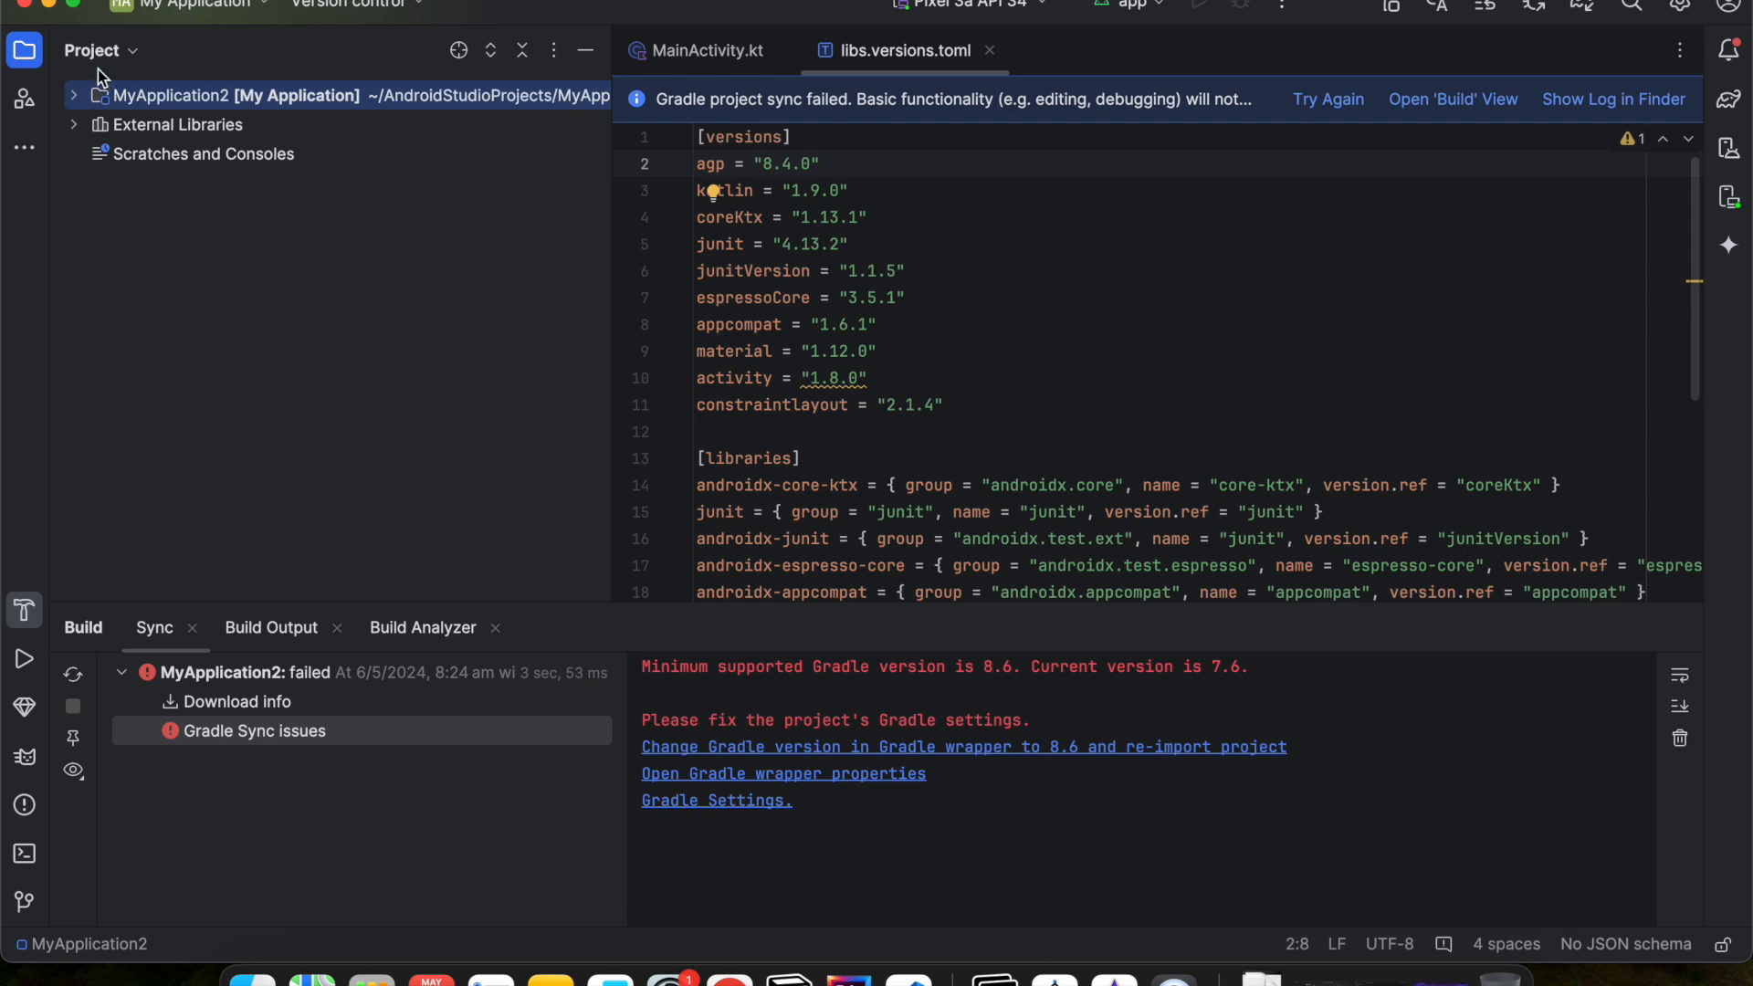
pyautogui.click(100, 51)
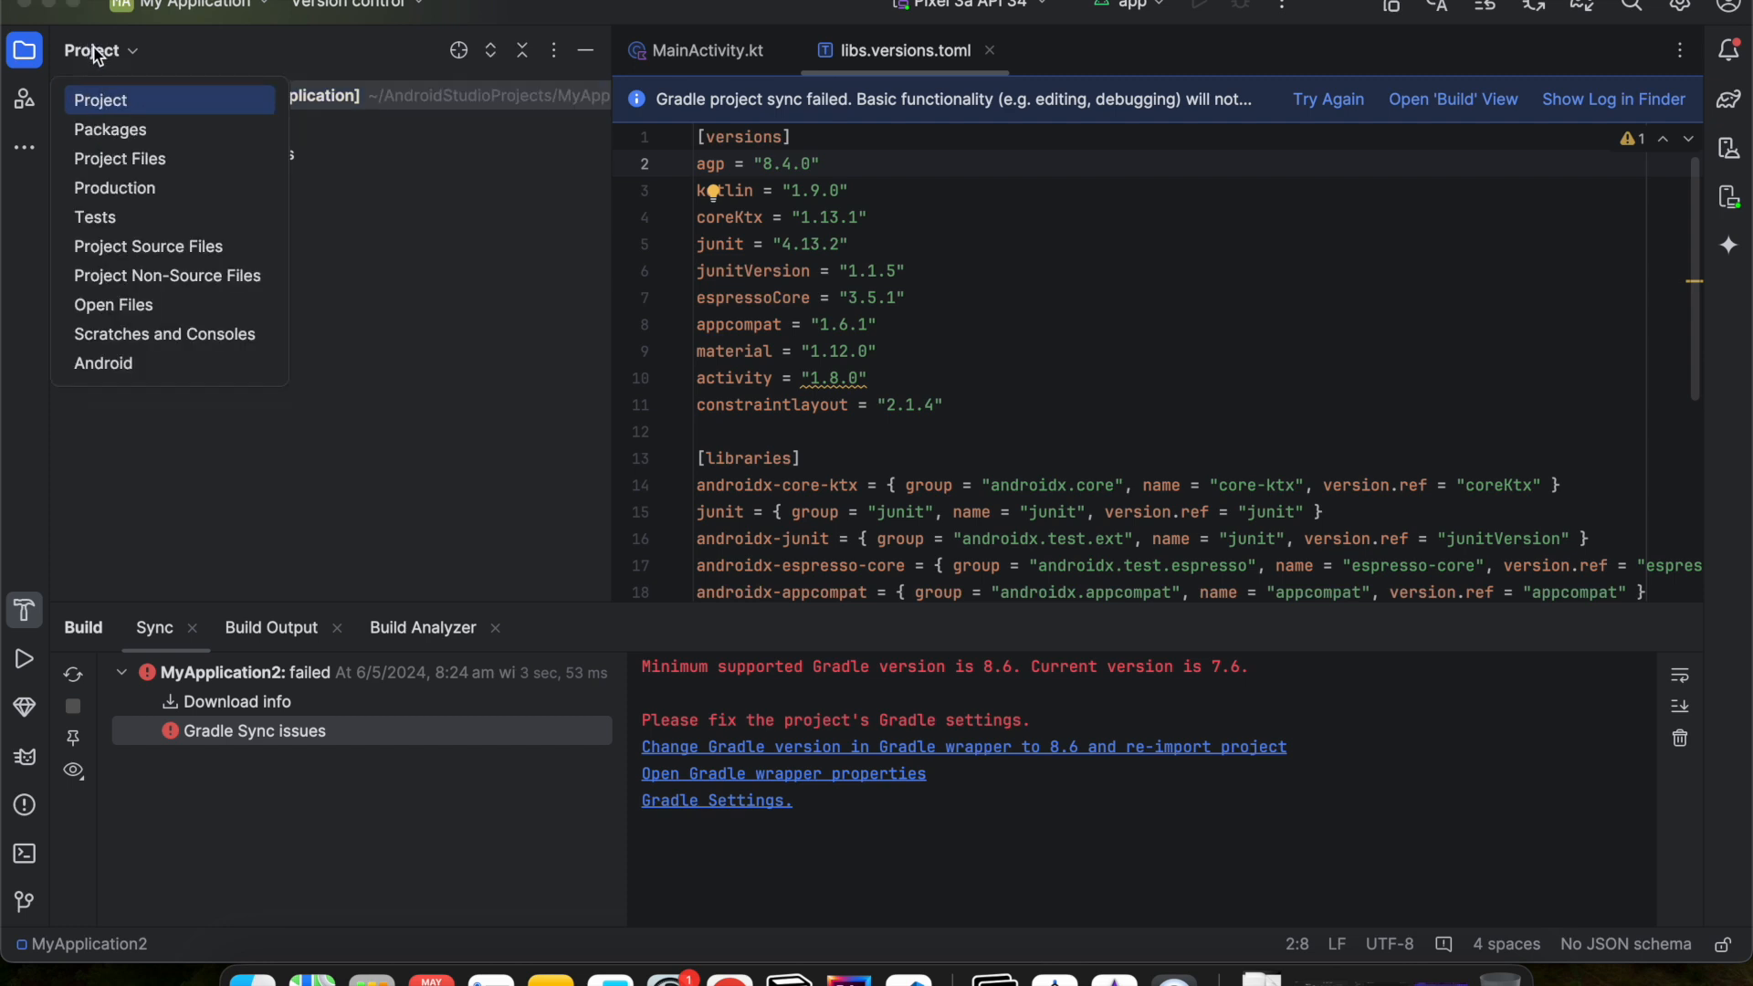
pyautogui.moveTo(113, 187)
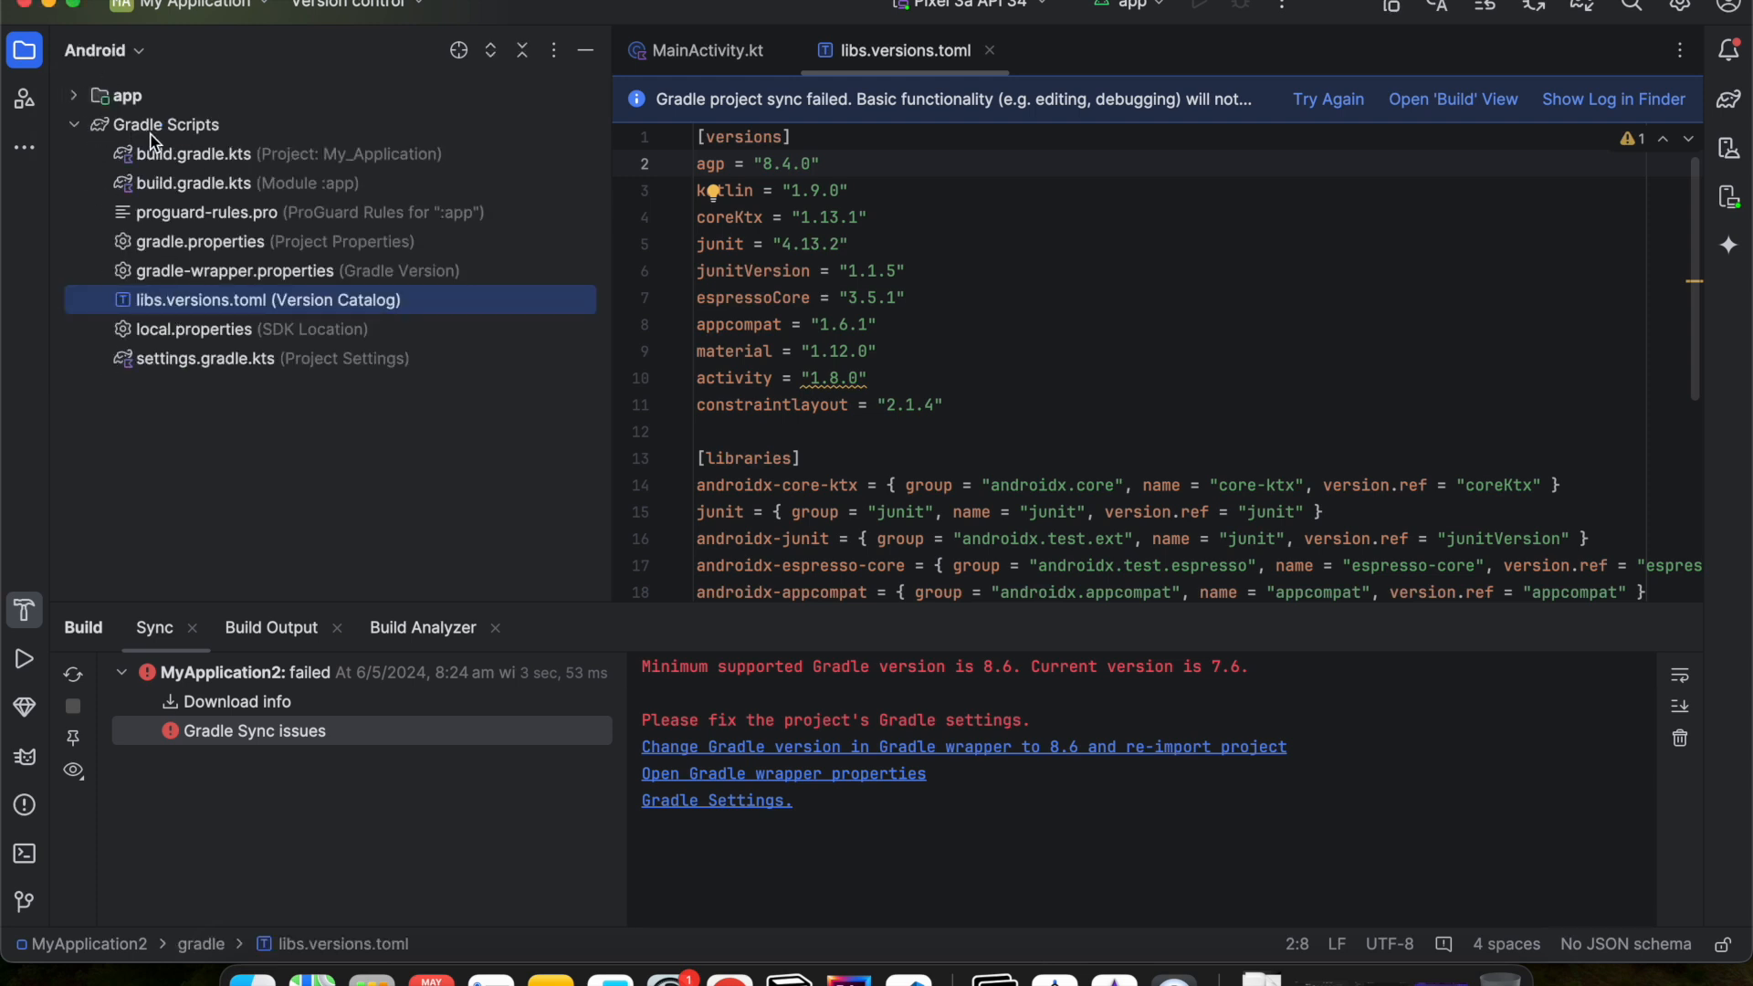
pyautogui.moveTo(201, 312)
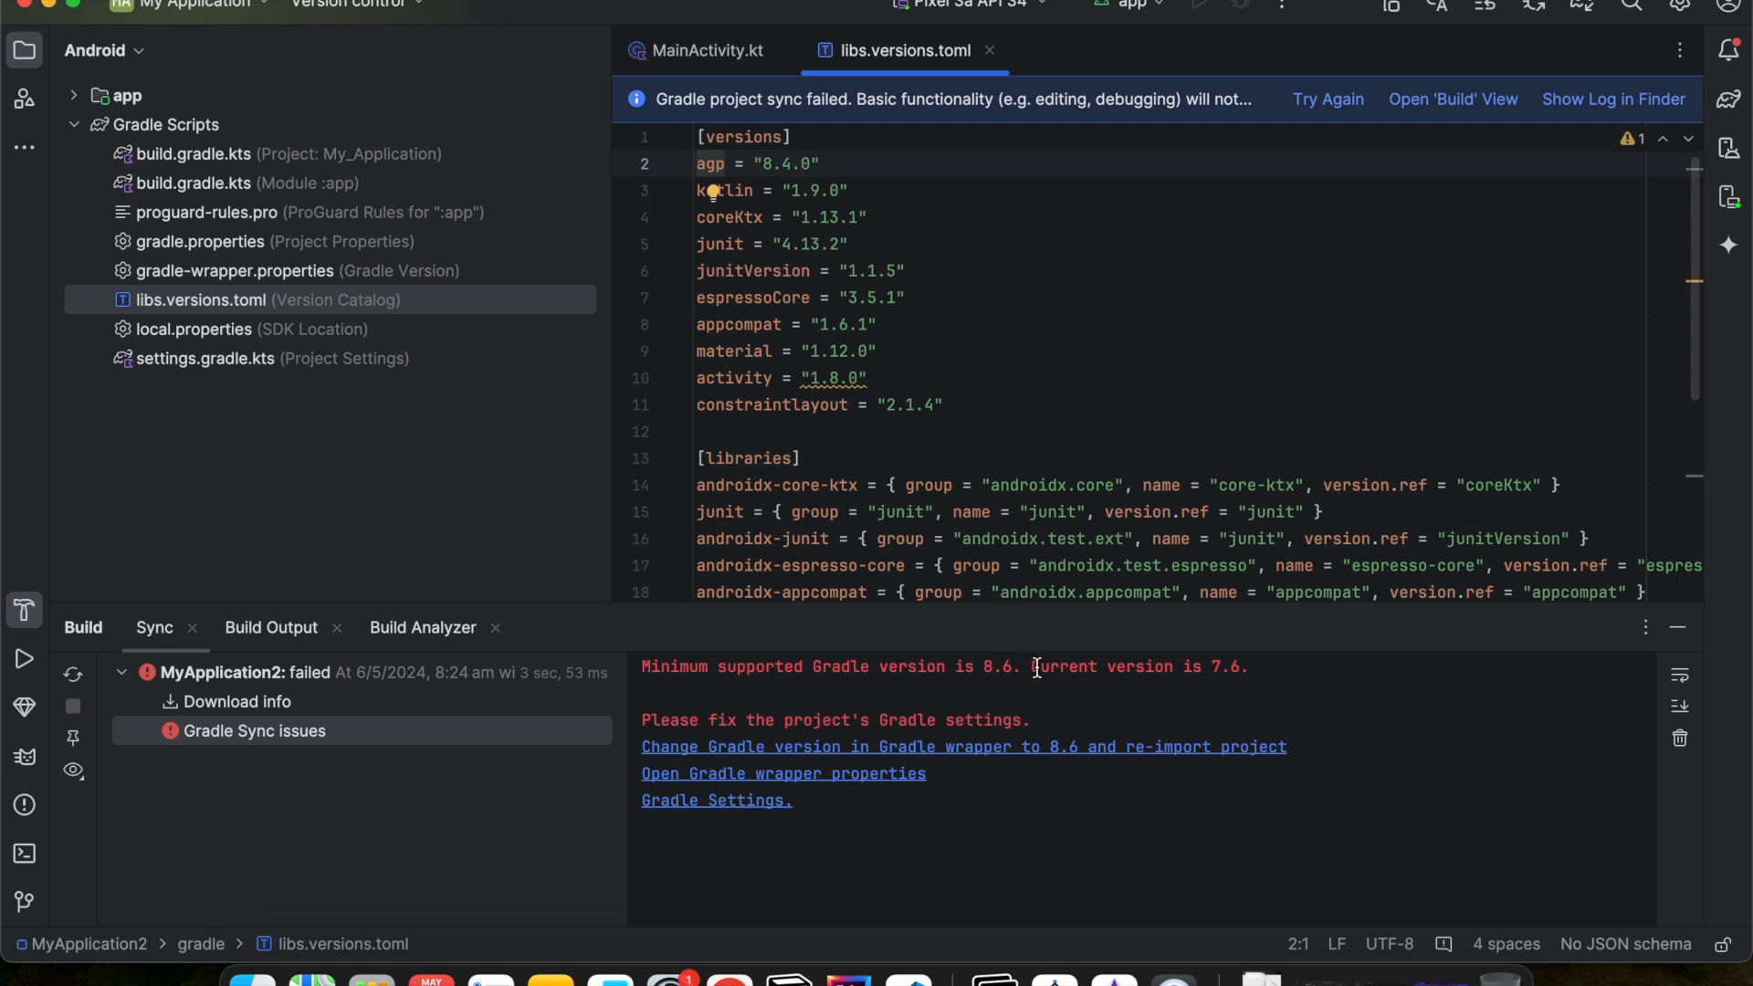
pyautogui.moveTo(1207, 670)
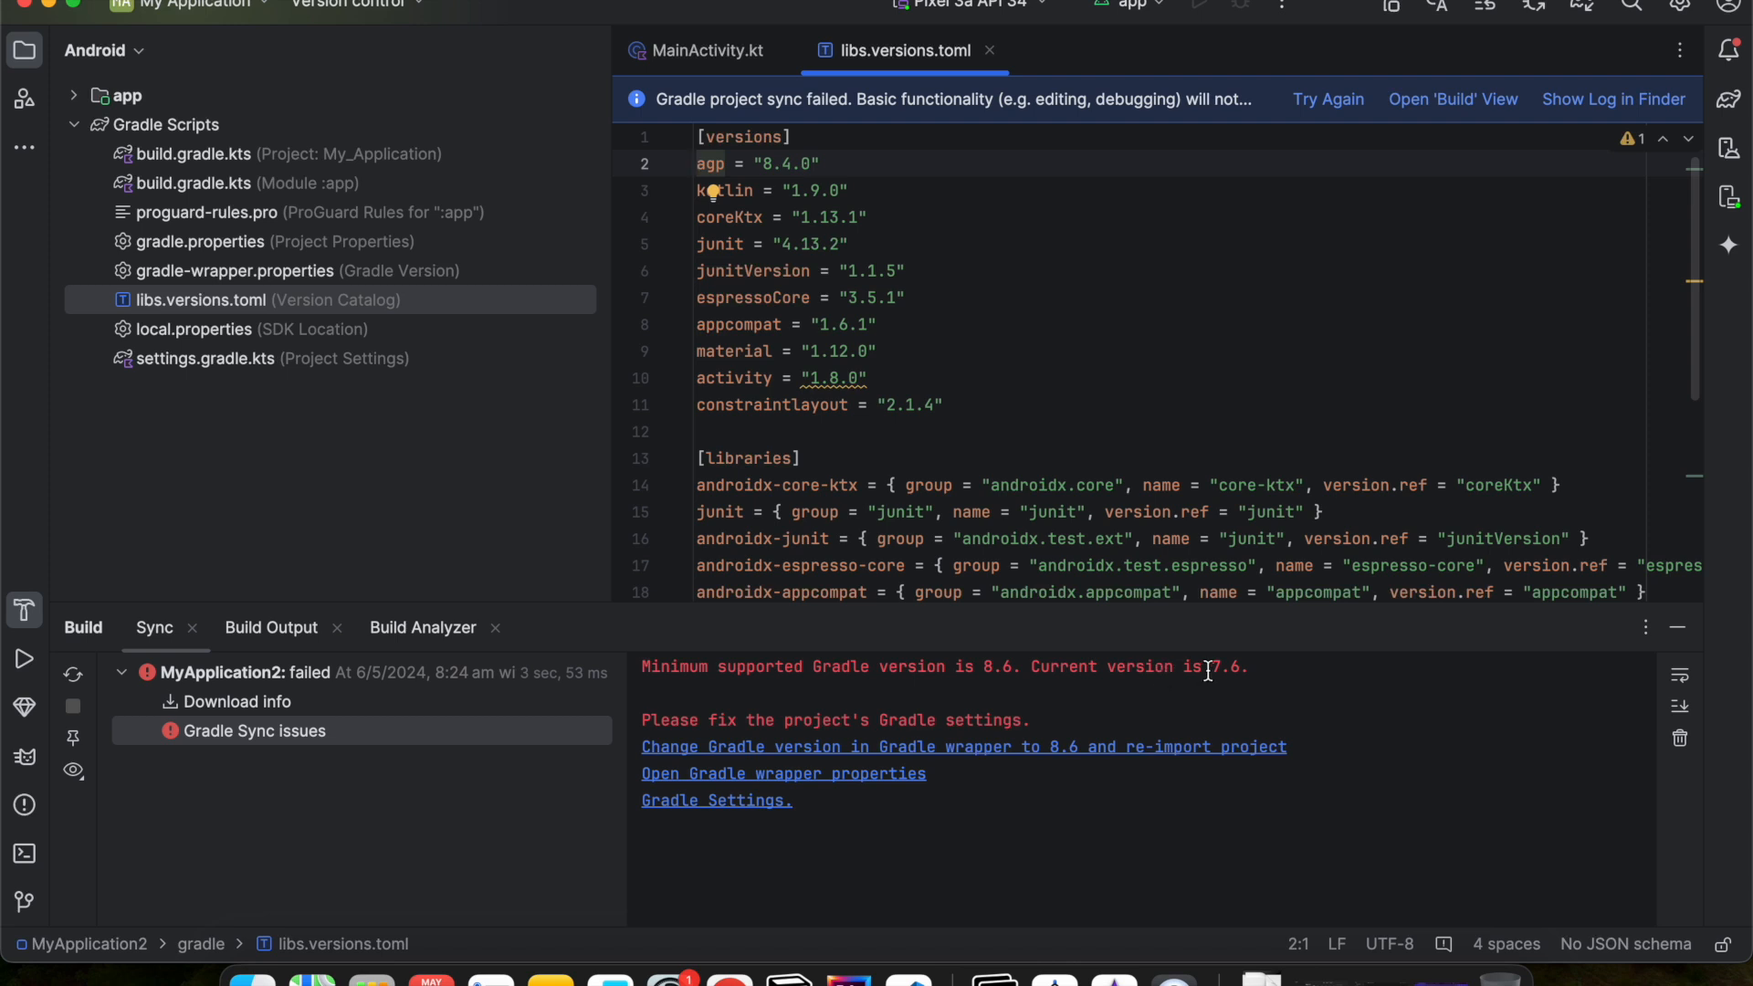
# Replace the agp version 8.4.0 with 7.4.0 in libs.versions.toml
pyautogui.doubleClick(1226, 667)
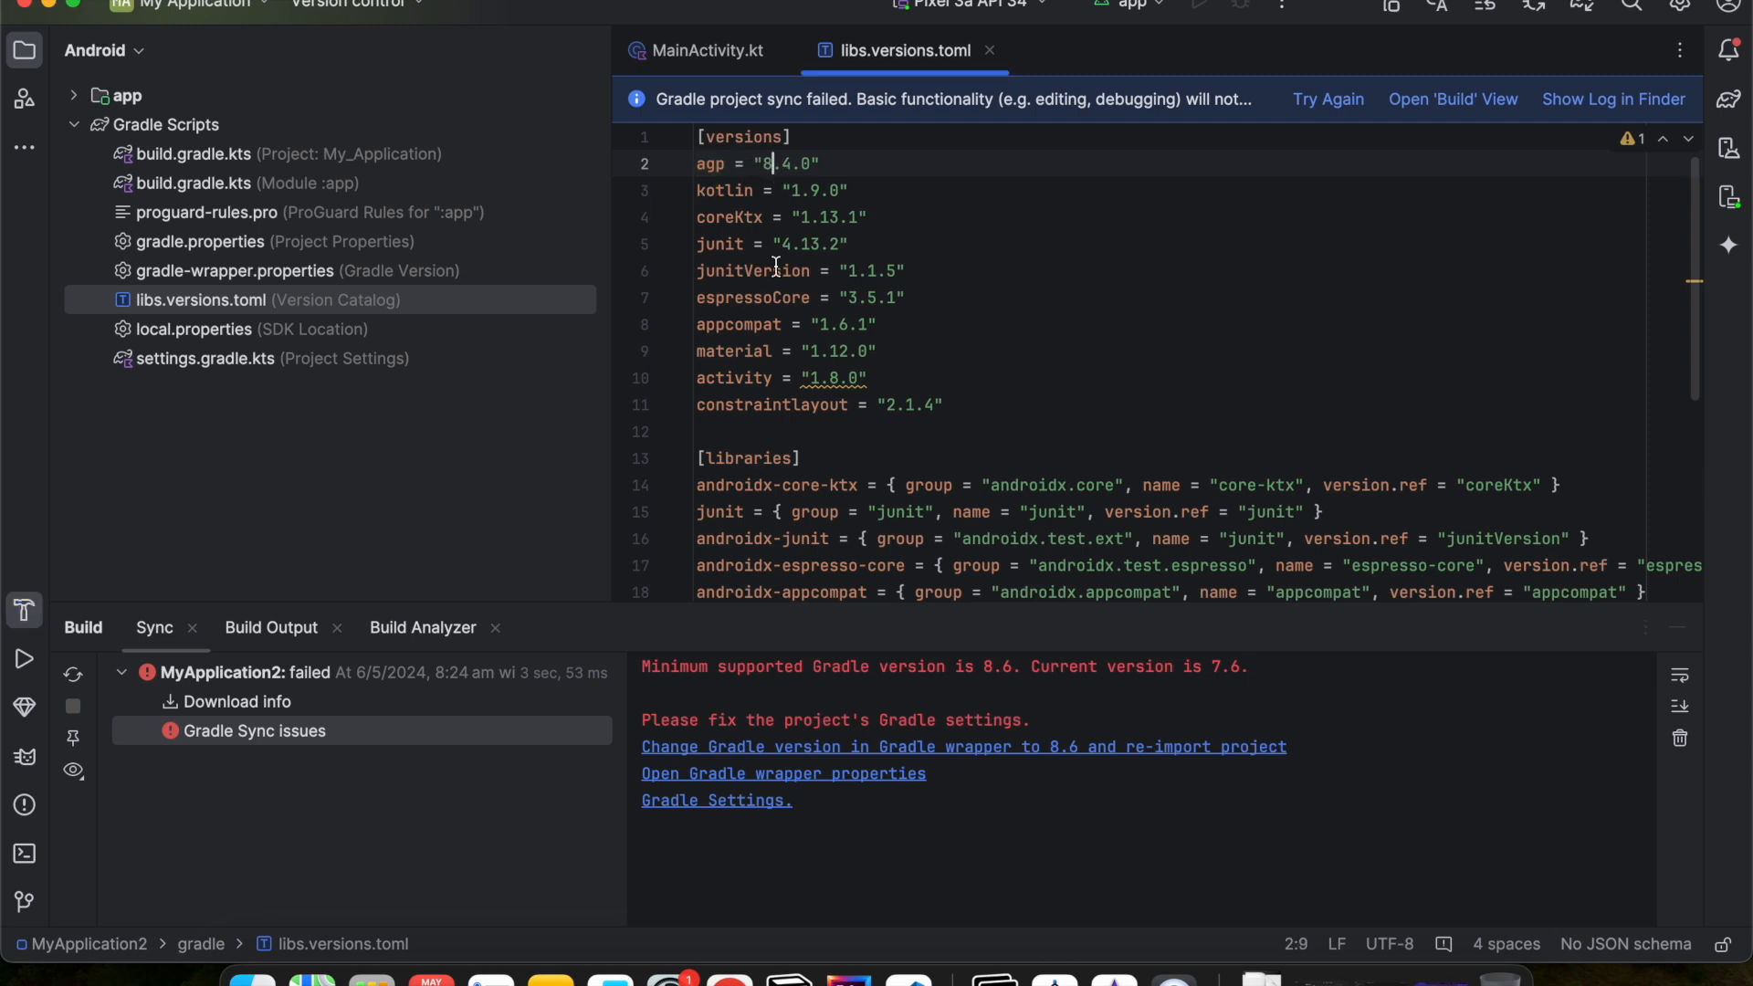
pyautogui.write('7.4.0')
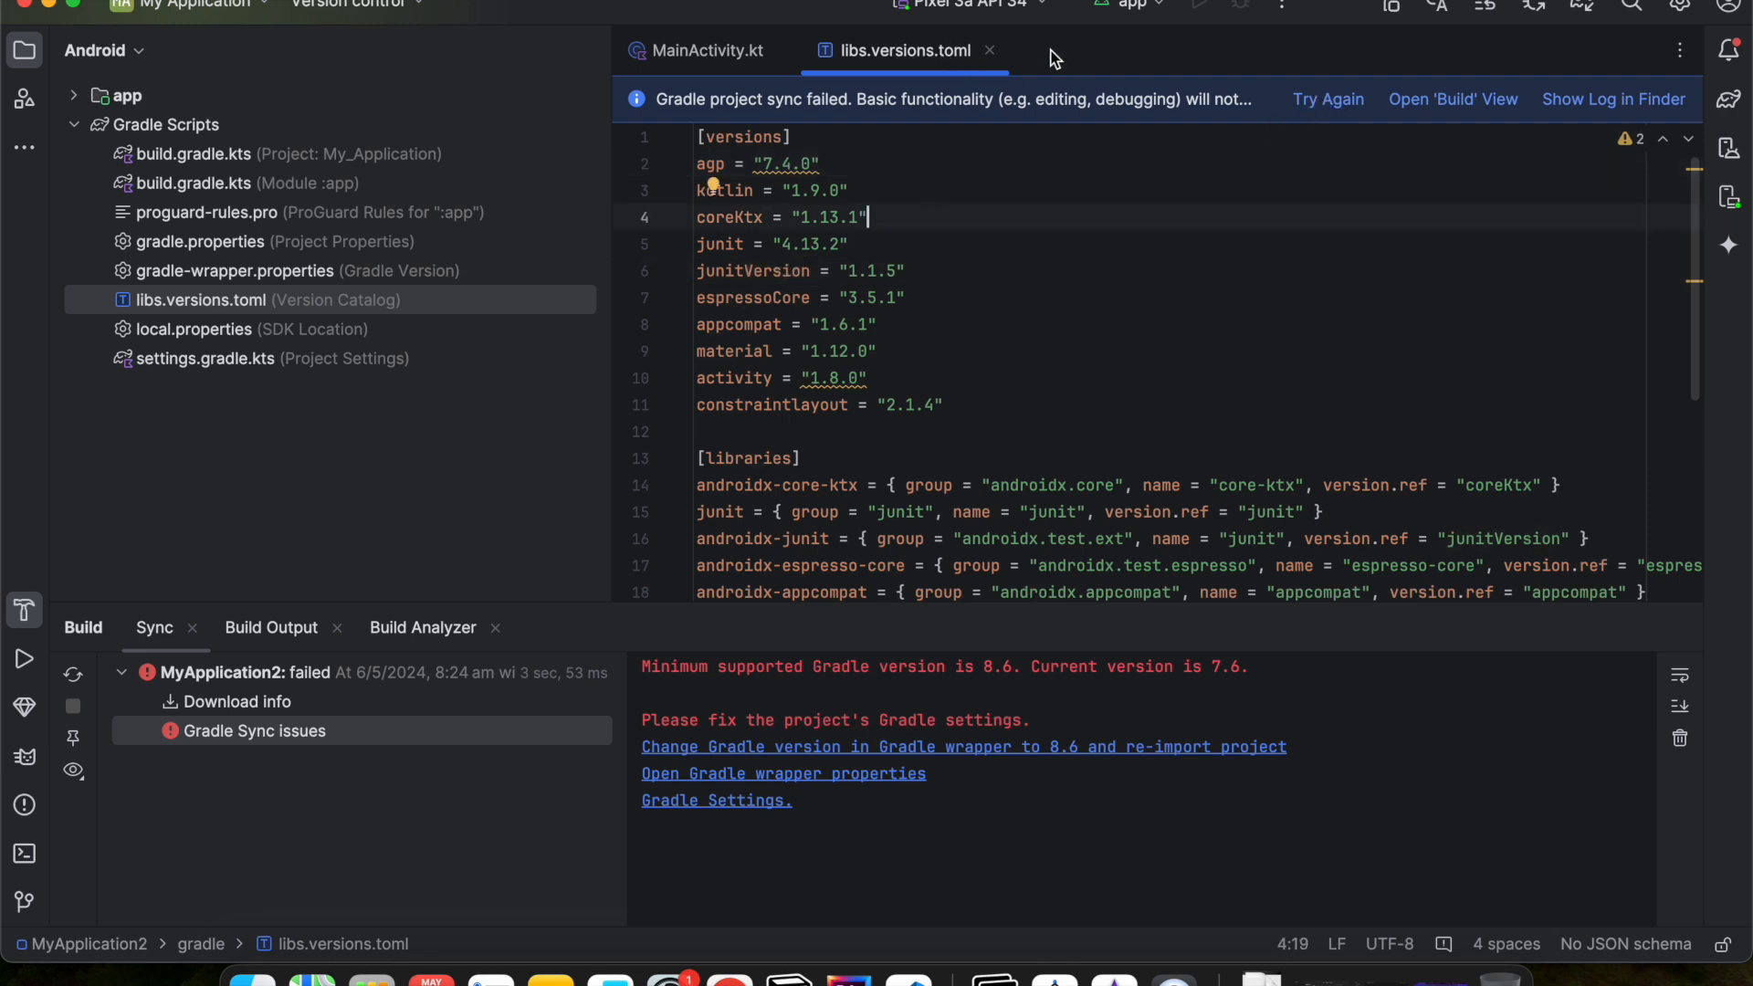
pyautogui.moveTo(1328, 99)
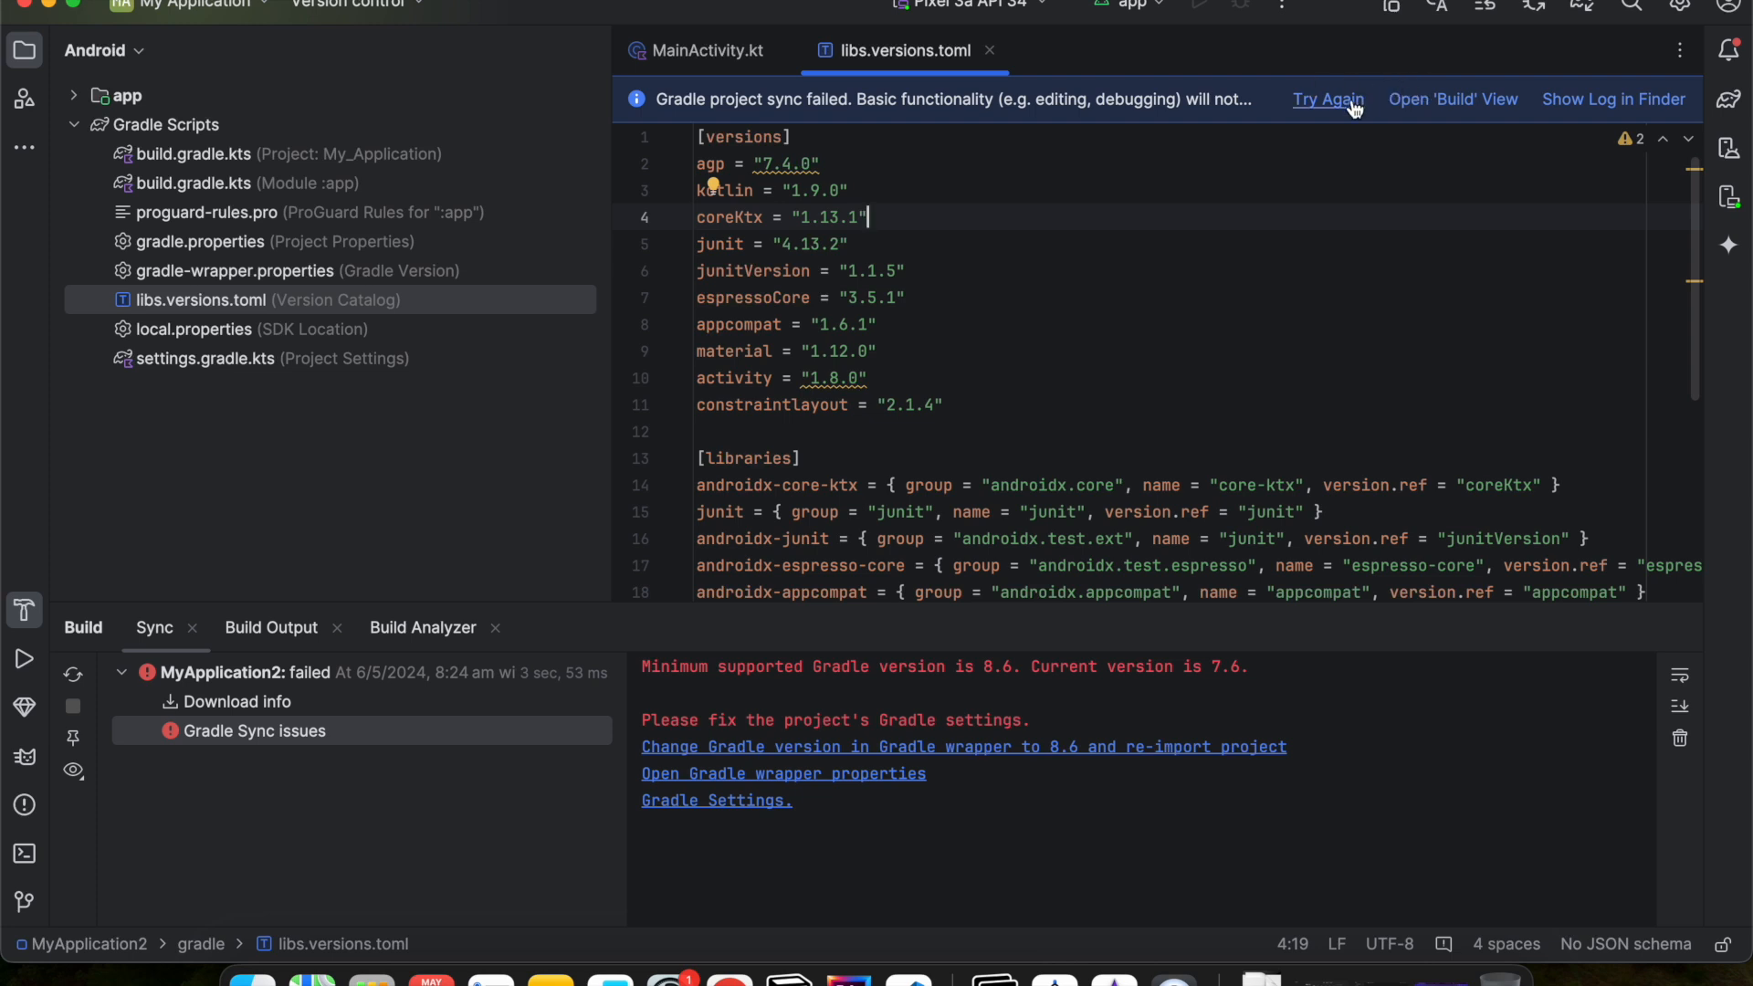
pyautogui.moveTo(1313, 103)
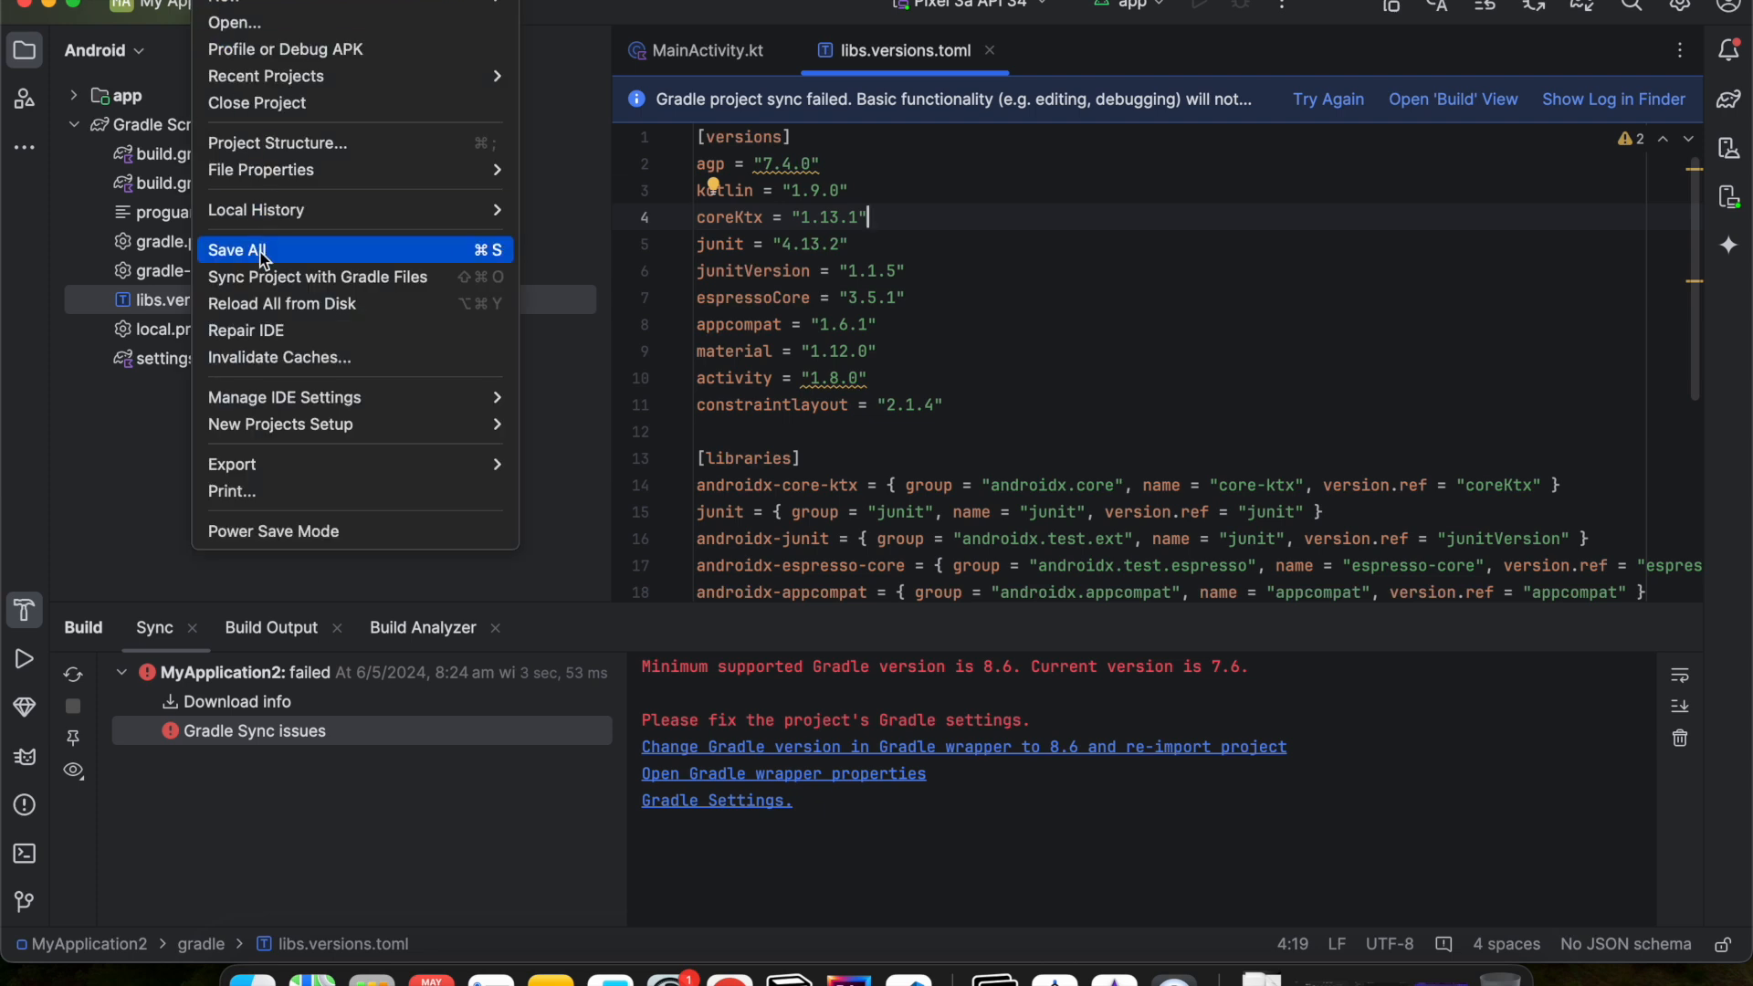
pyautogui.moveTo(316, 276)
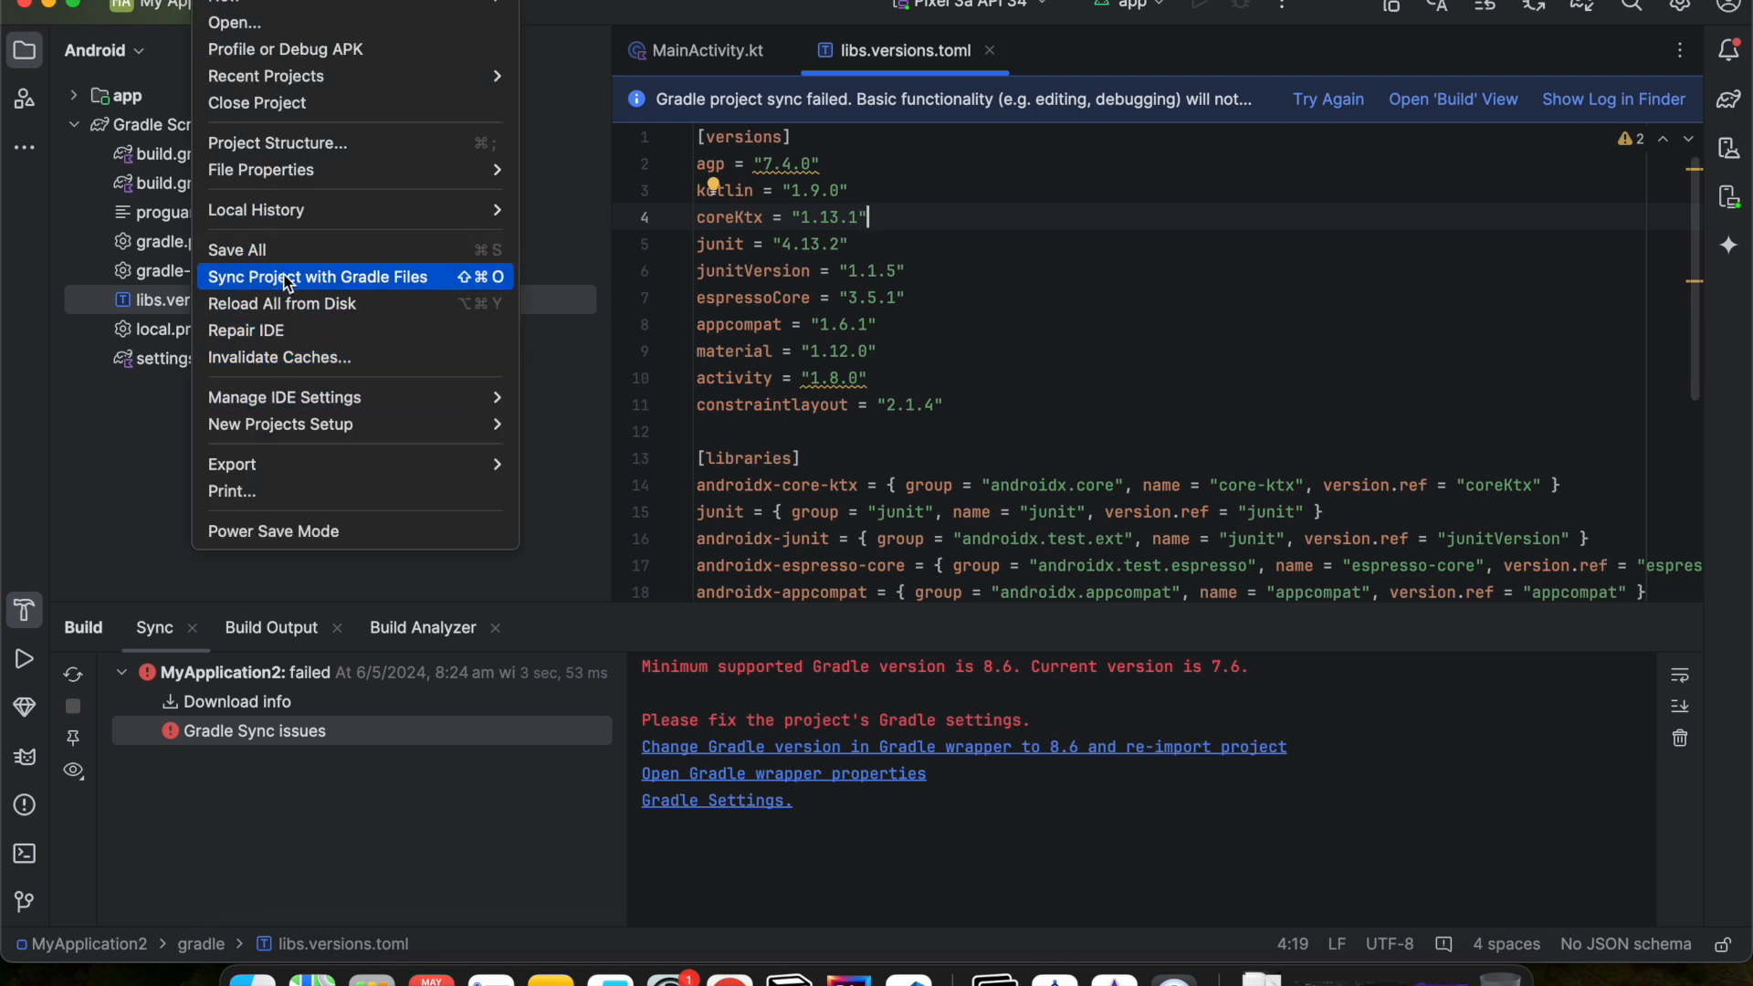
# Sync the project with Gradle files until BUILD SUCCESSFUL
pyautogui.click(316, 276)
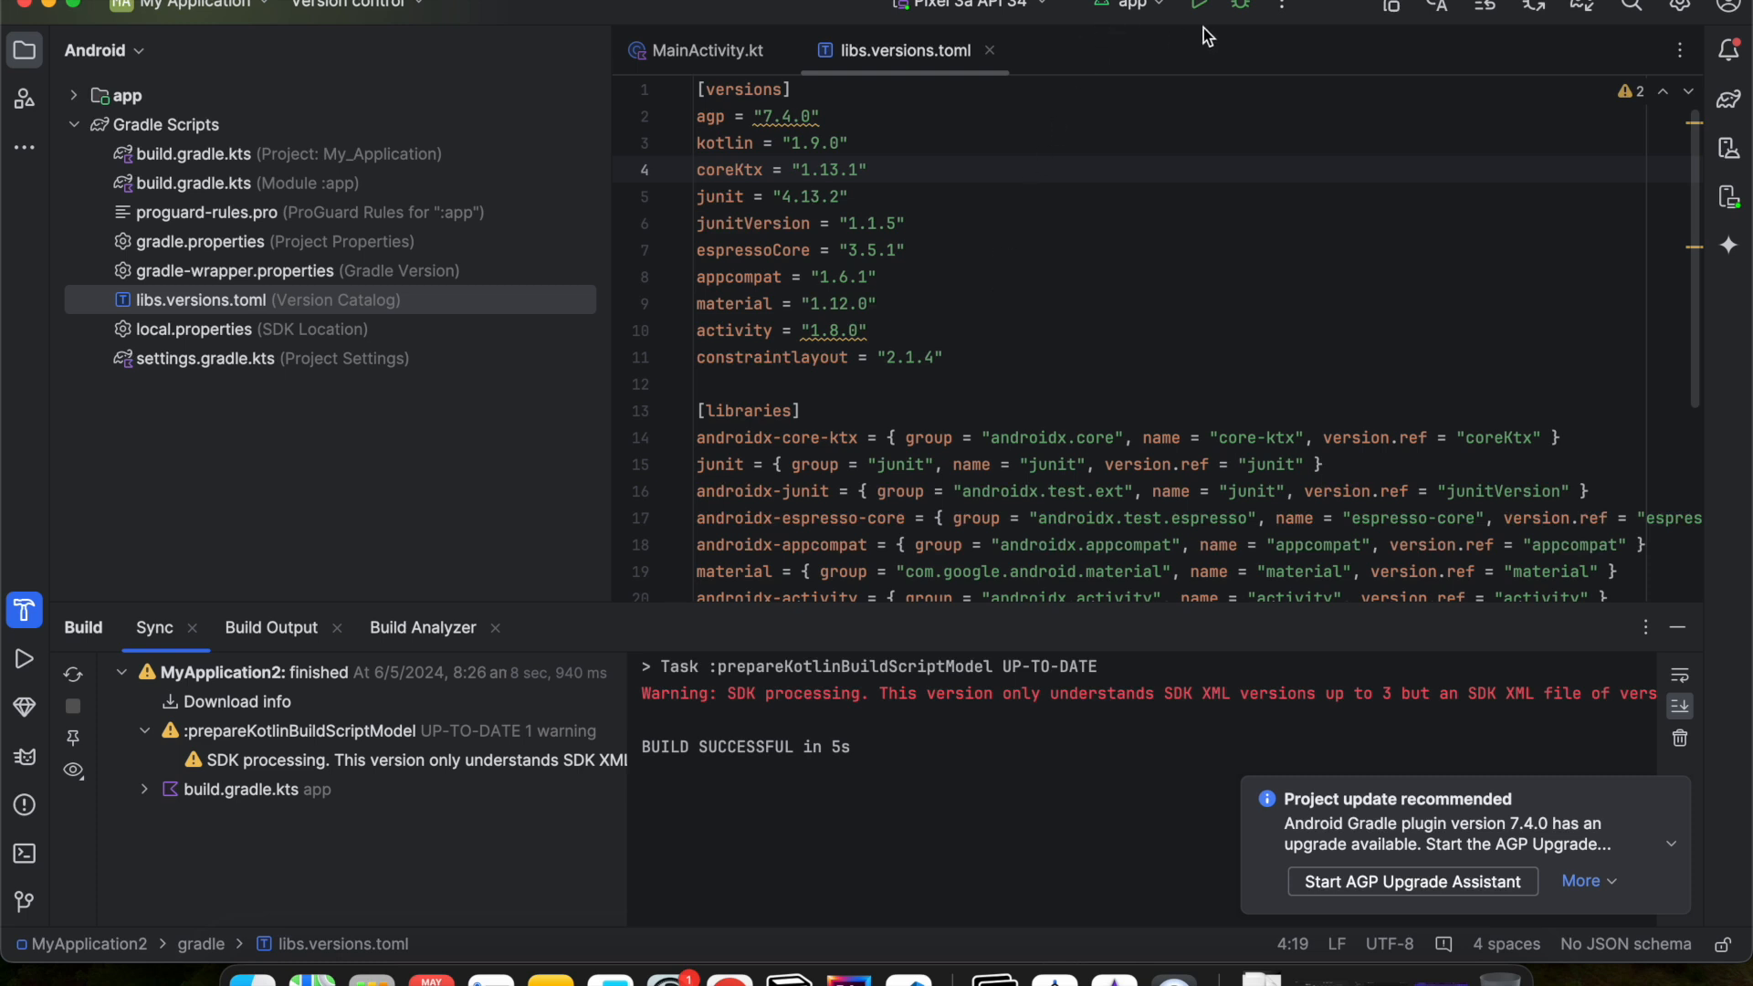
pyautogui.moveTo(1200, 6)
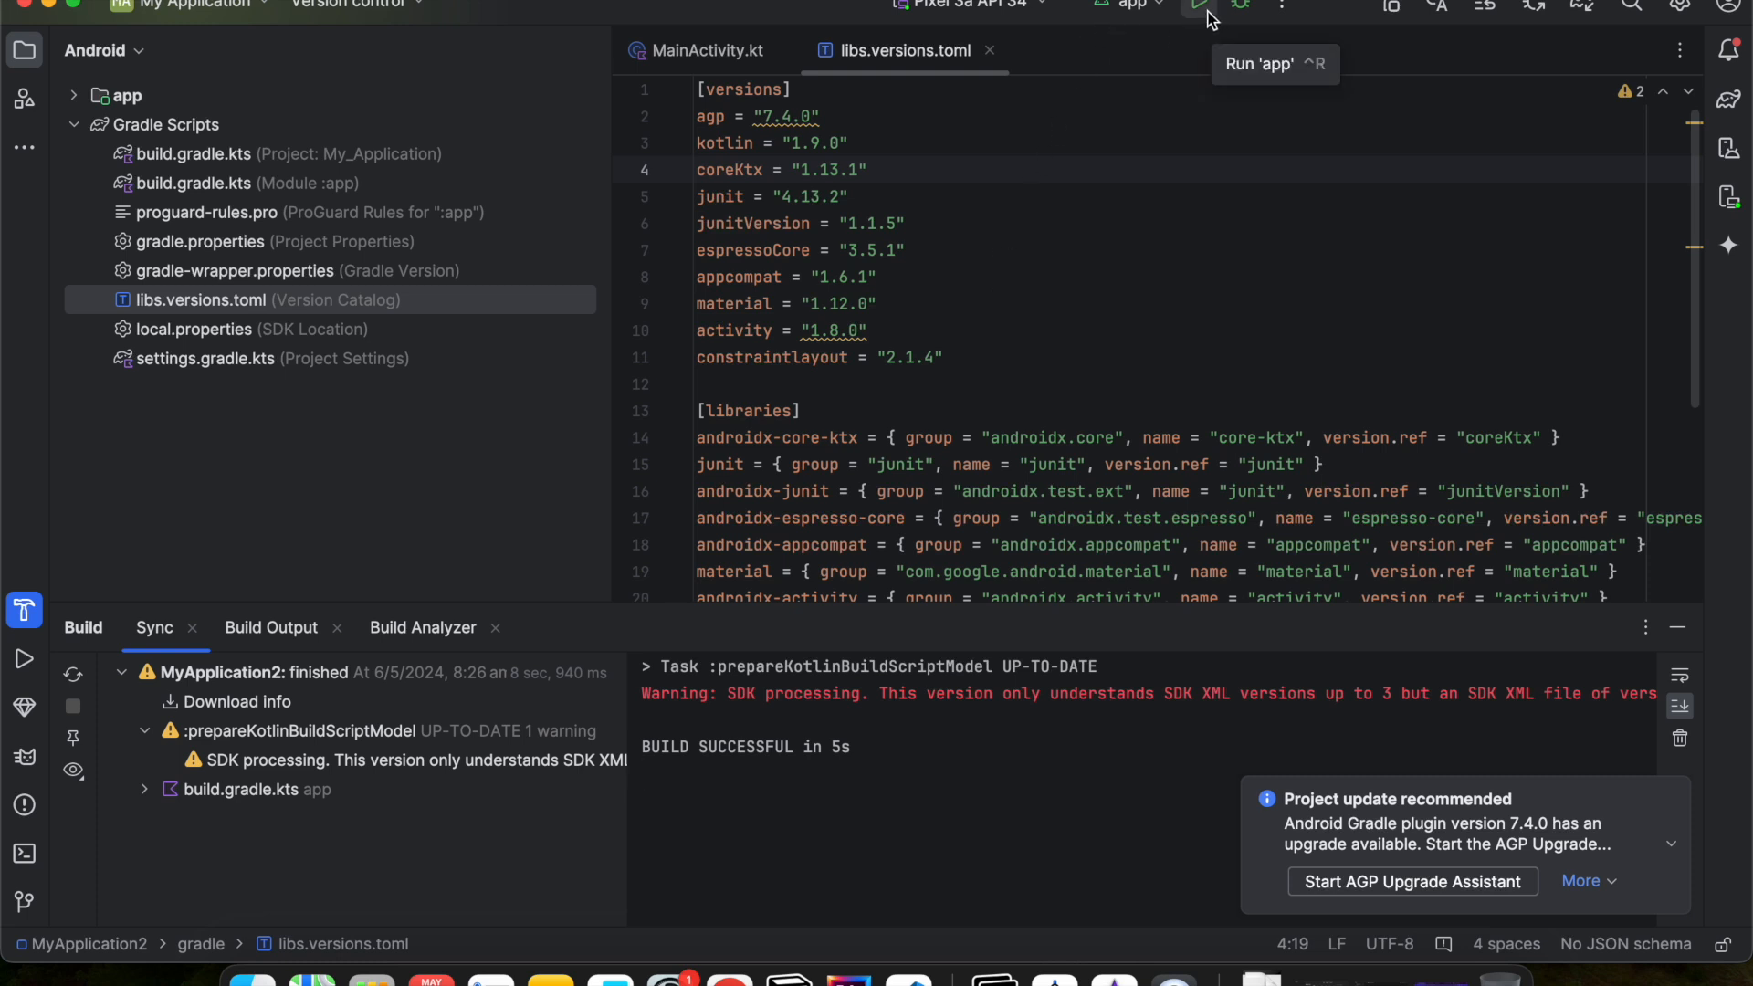
# Run 'app' to build it and return to MainActivity.kt in the editor
pyautogui.click(1198, 3)
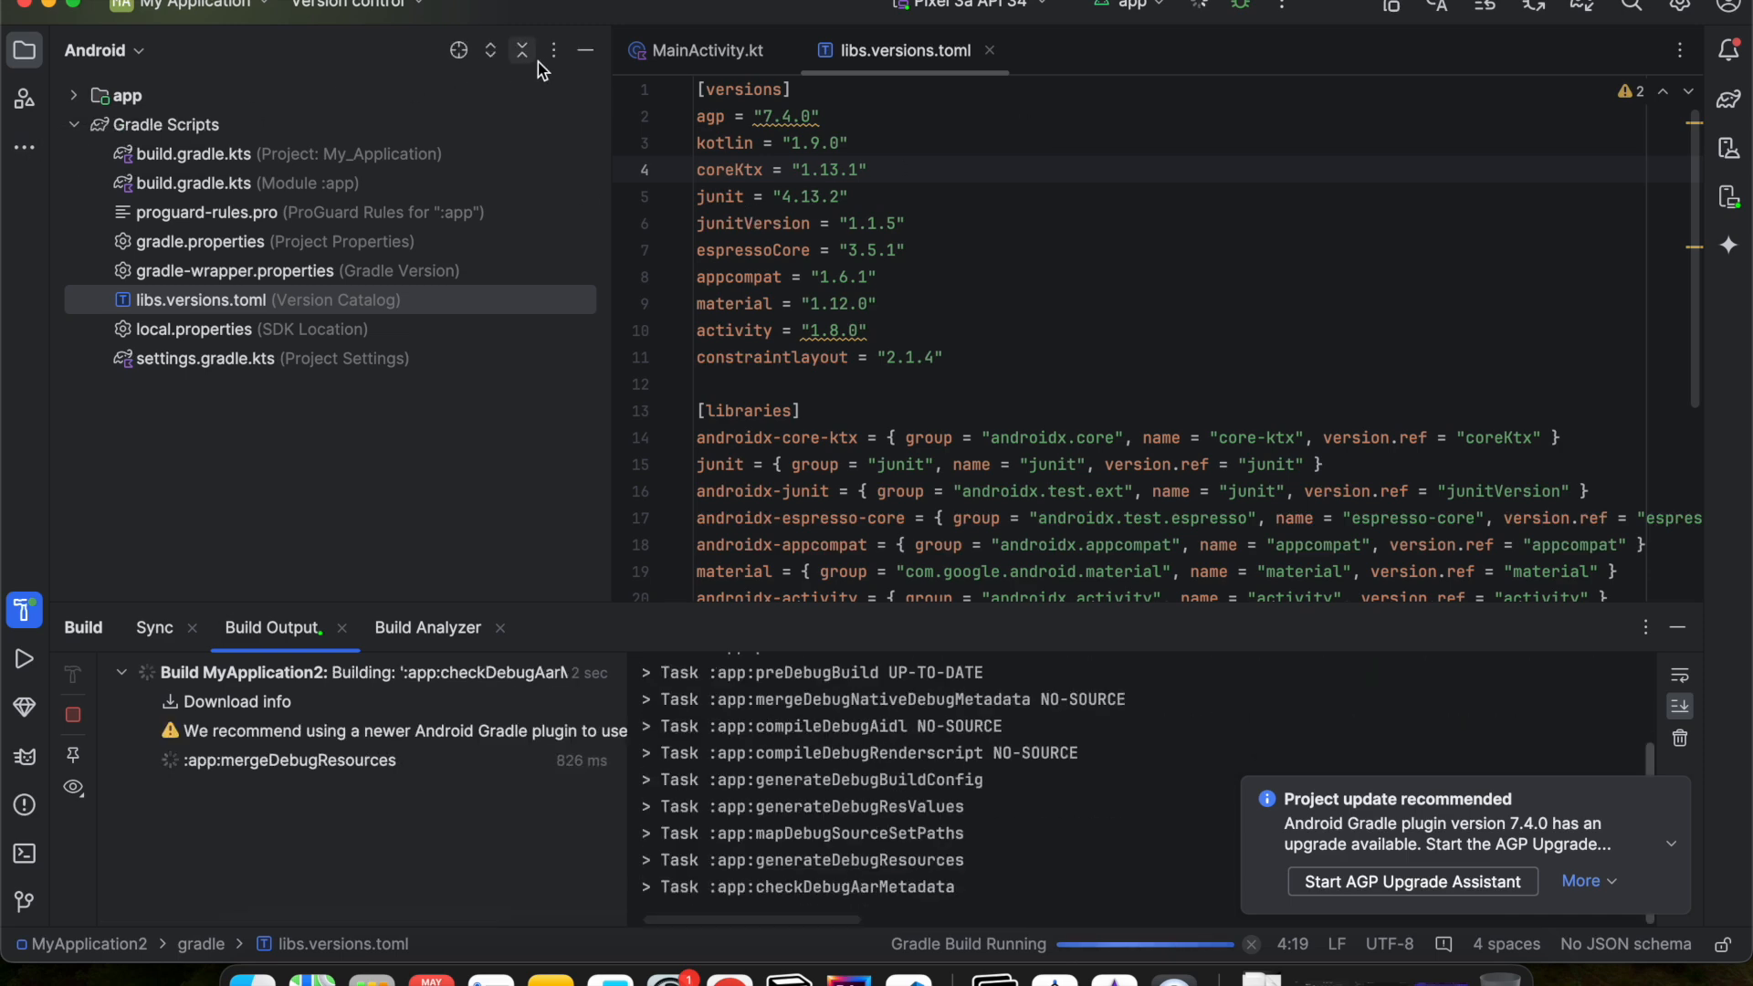
pyautogui.click(705, 49)
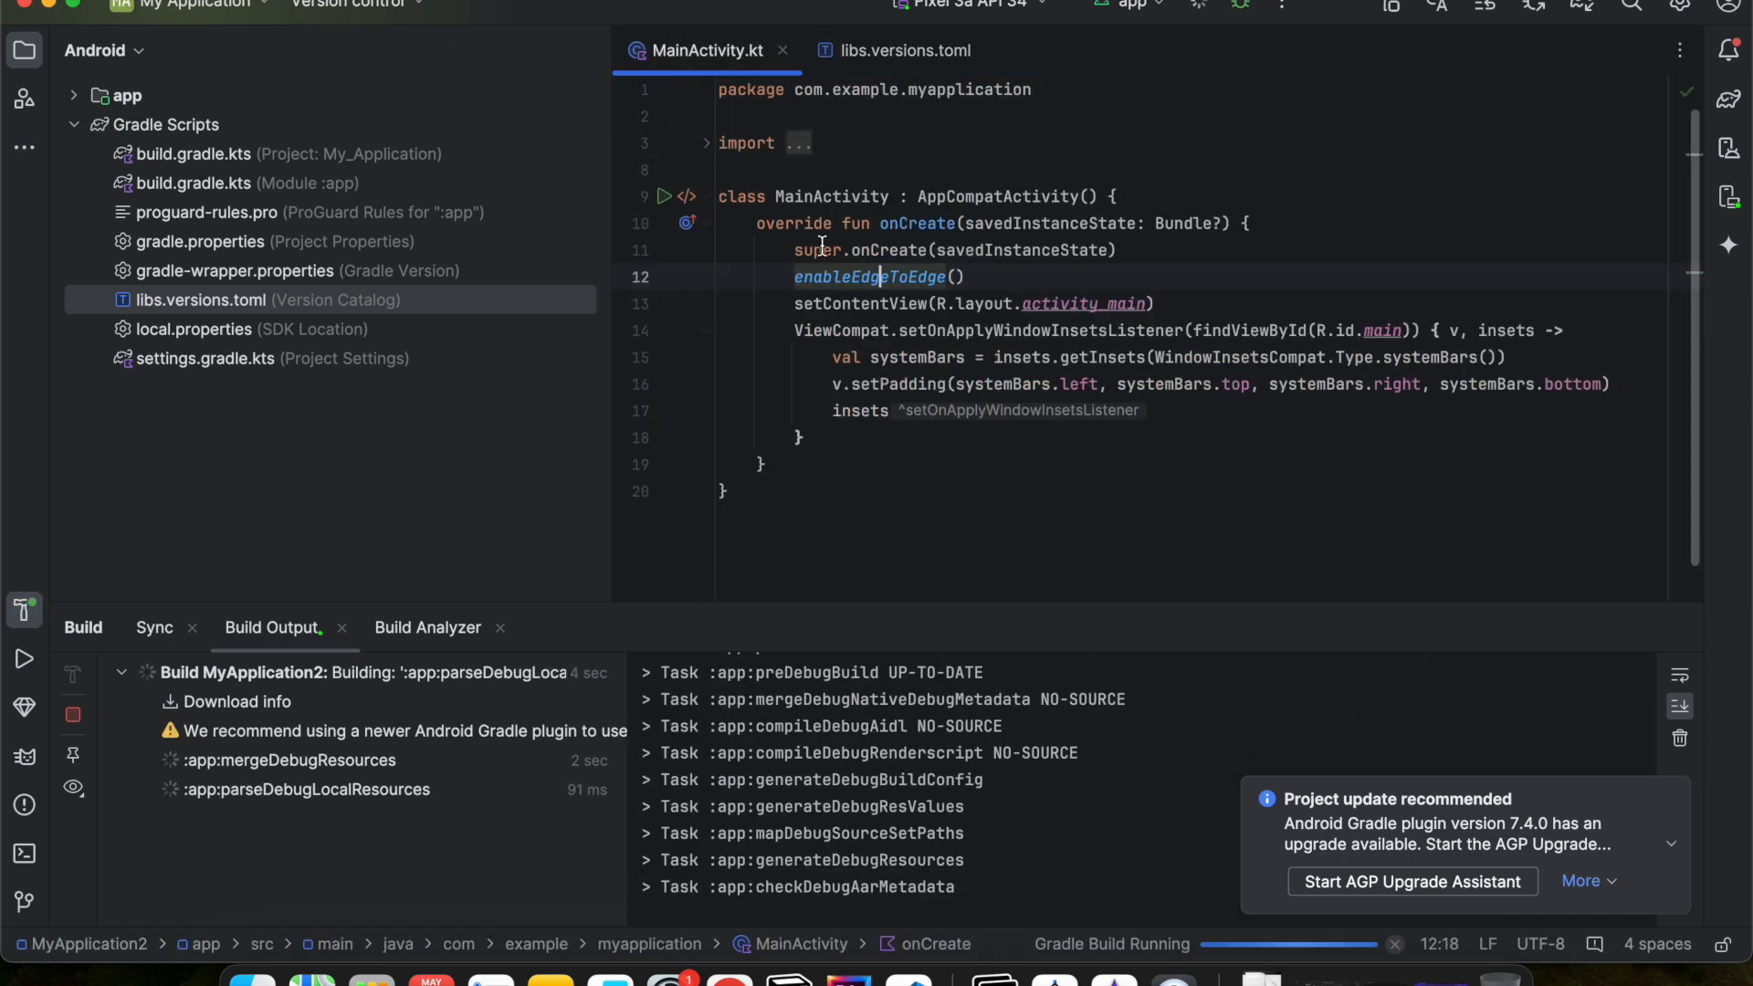